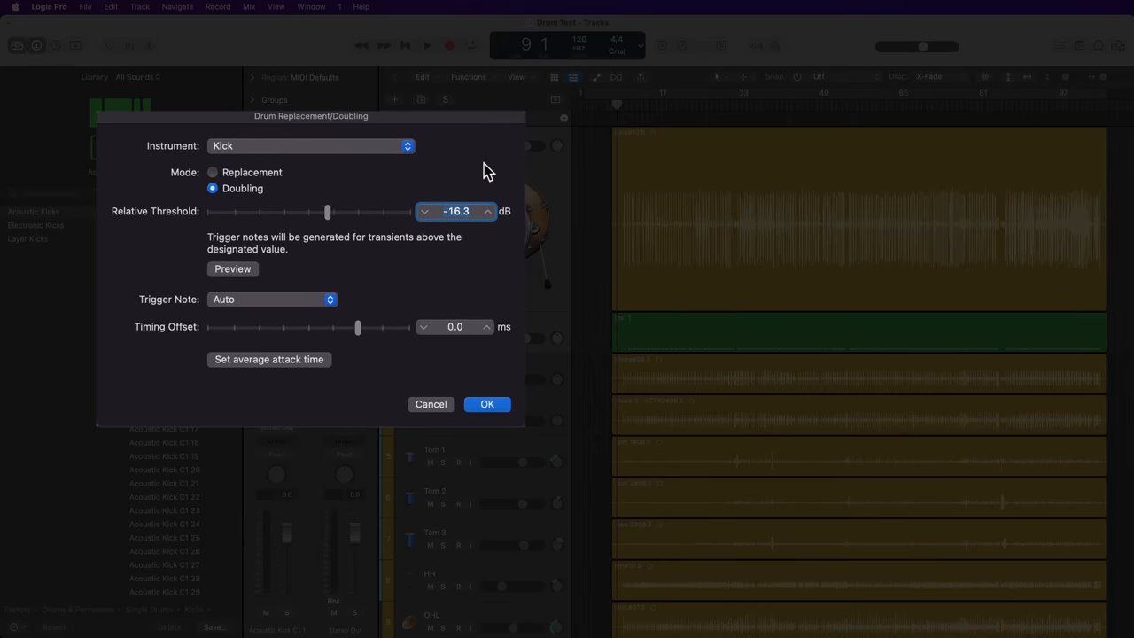
mouse_move(348, 131)
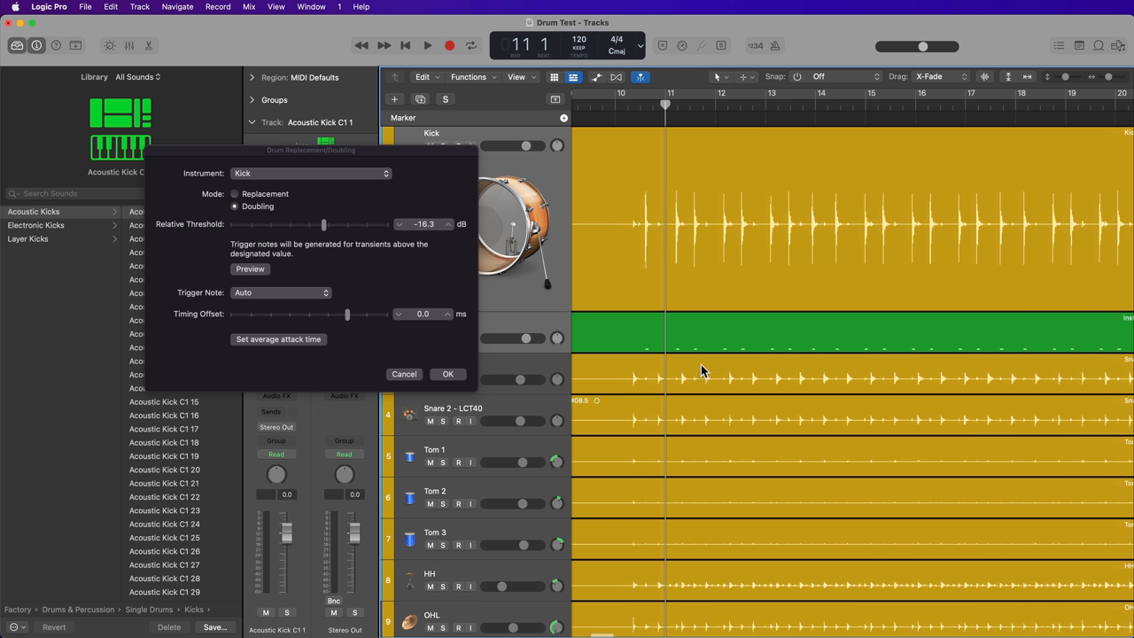
mouse_move(688, 367)
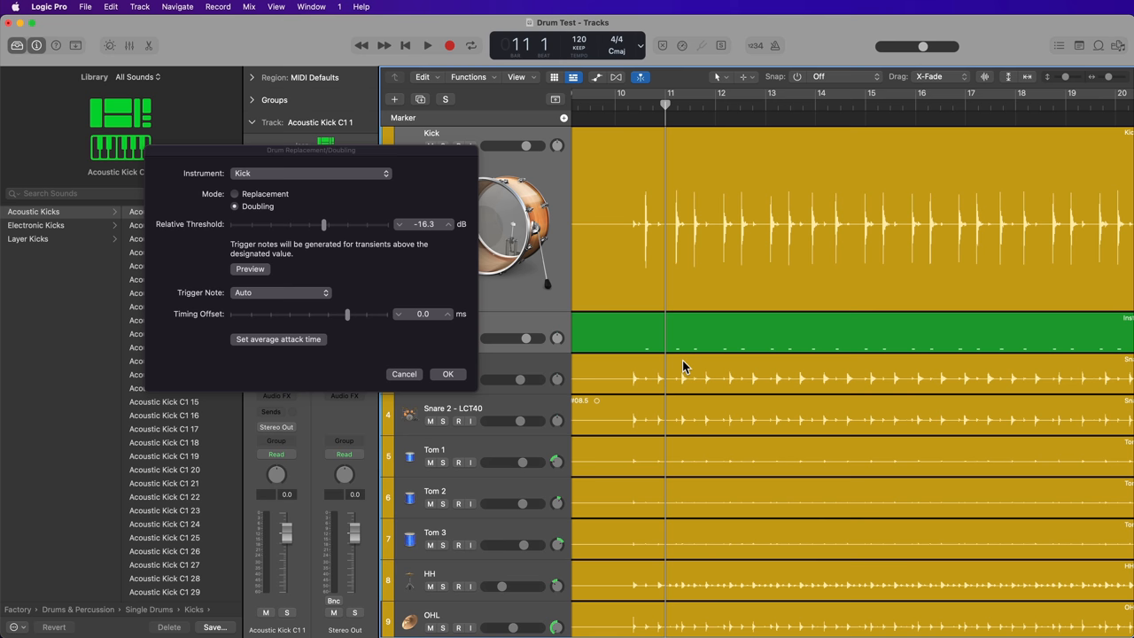
Cancel the Drum Replacement/Doubling dialog, select the Room Mono track and show the Mixer
click(446, 372)
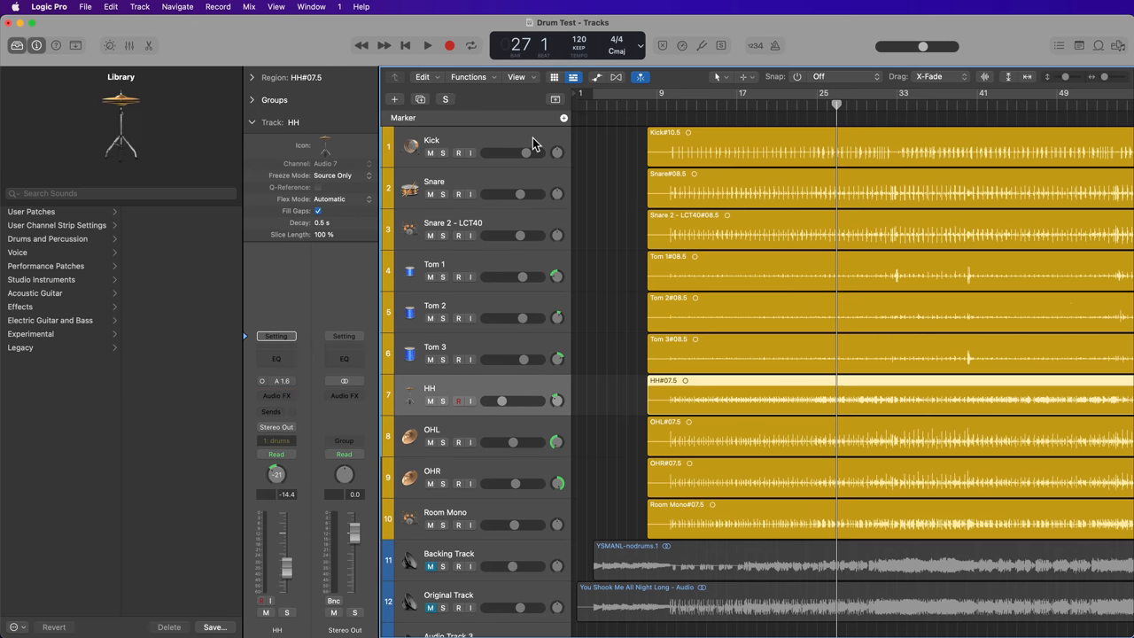
click(445, 512)
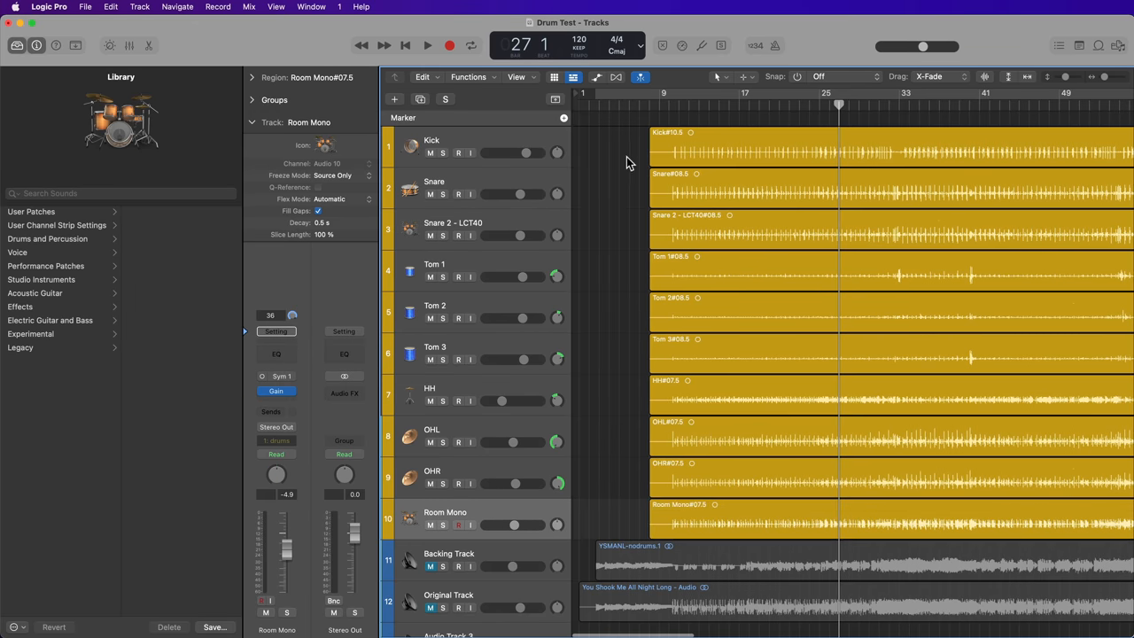
click(429, 46)
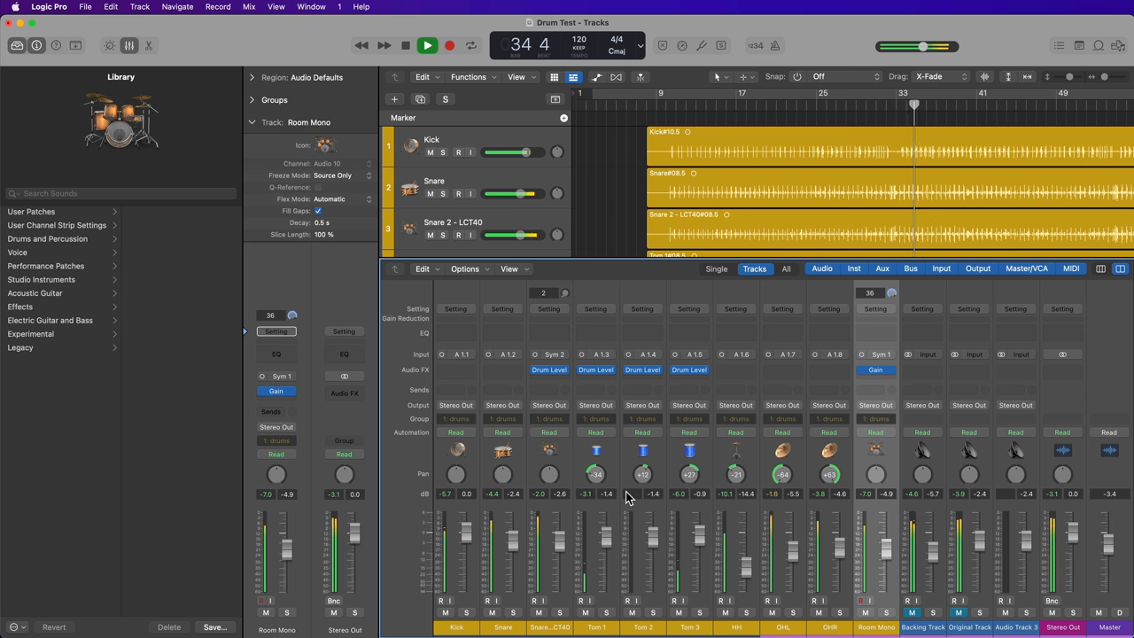
click(427, 46)
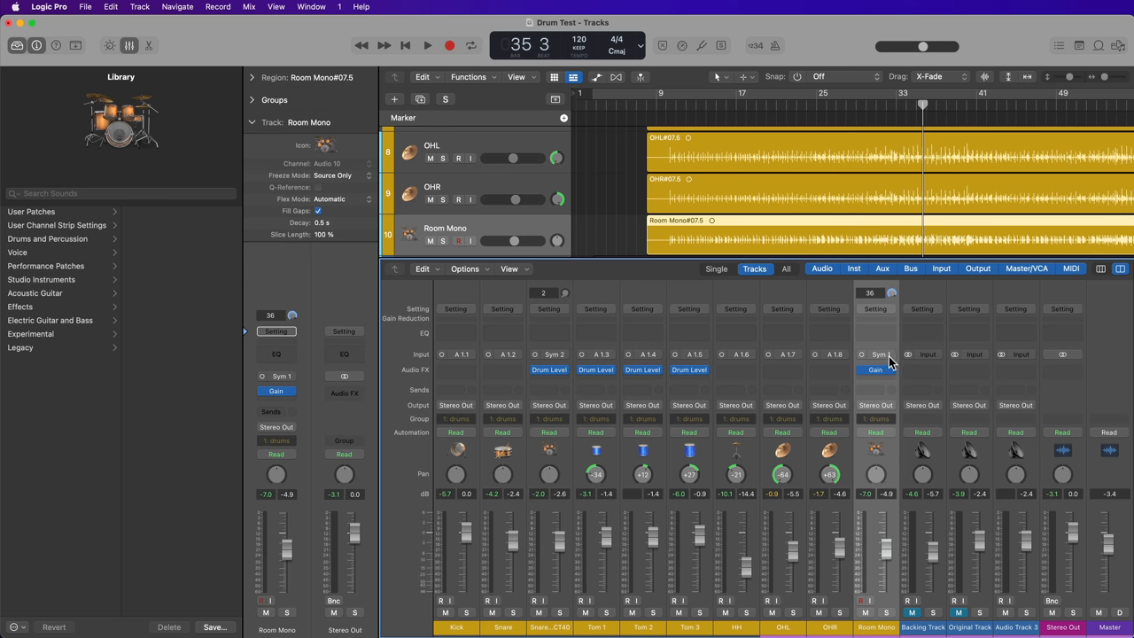
mouse_move(645, 461)
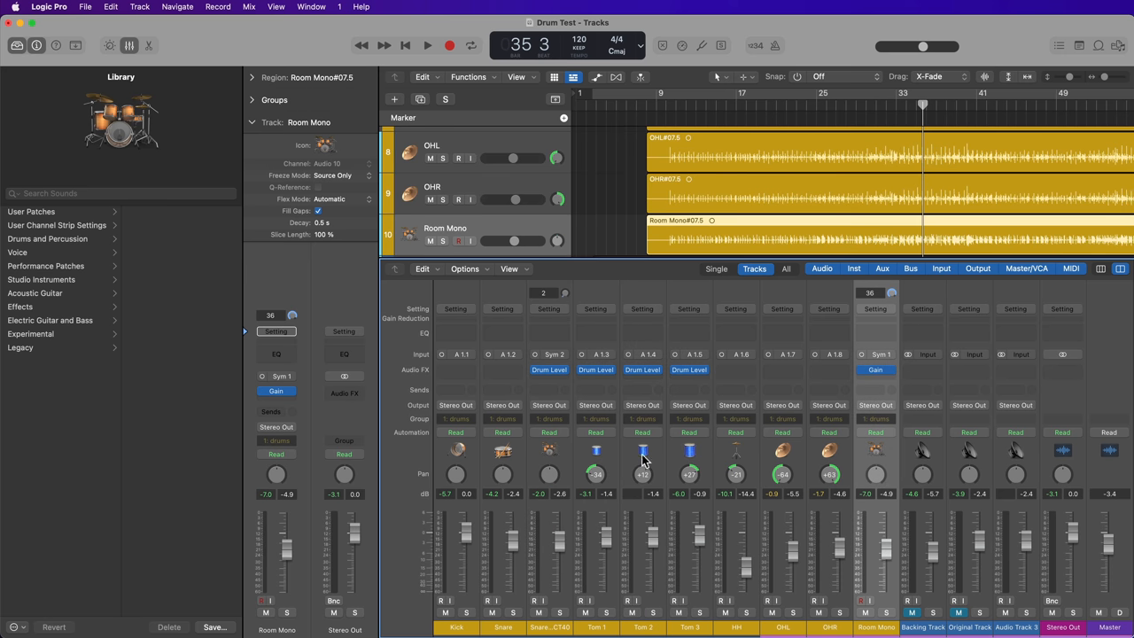
mouse_move(882, 546)
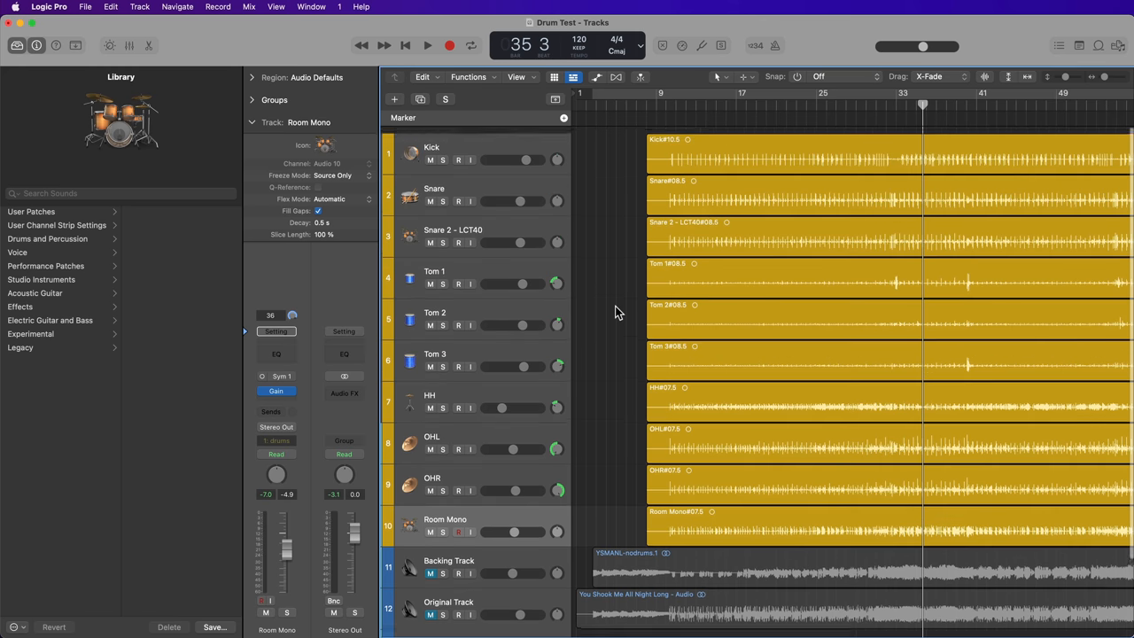
Select the Kick track ready for drum doubling
click(433, 146)
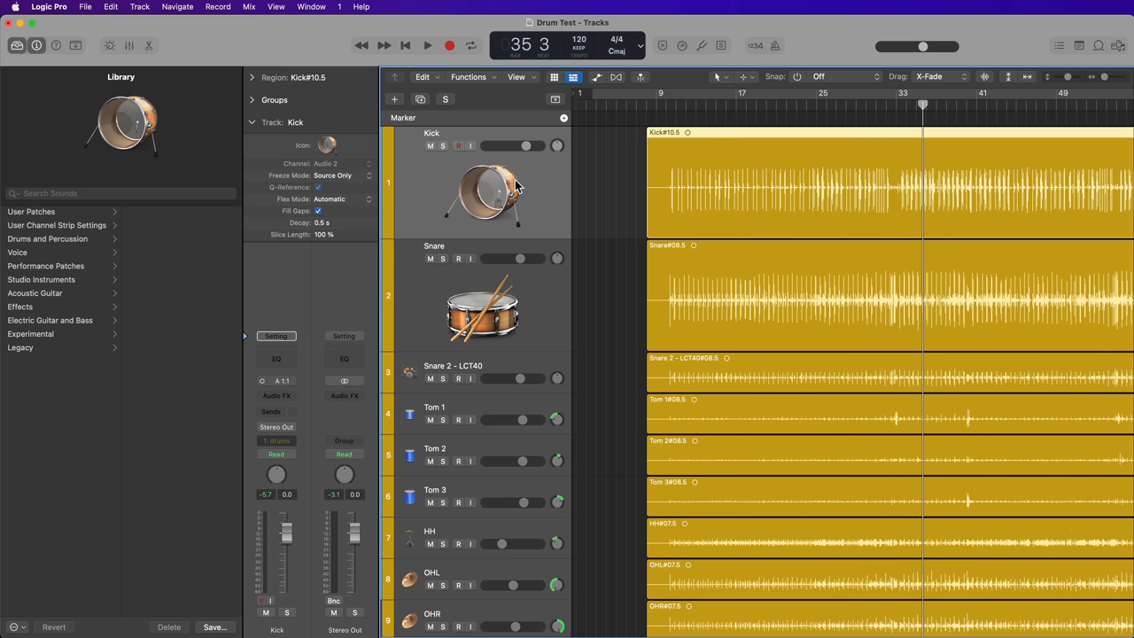
mouse_move(875, 113)
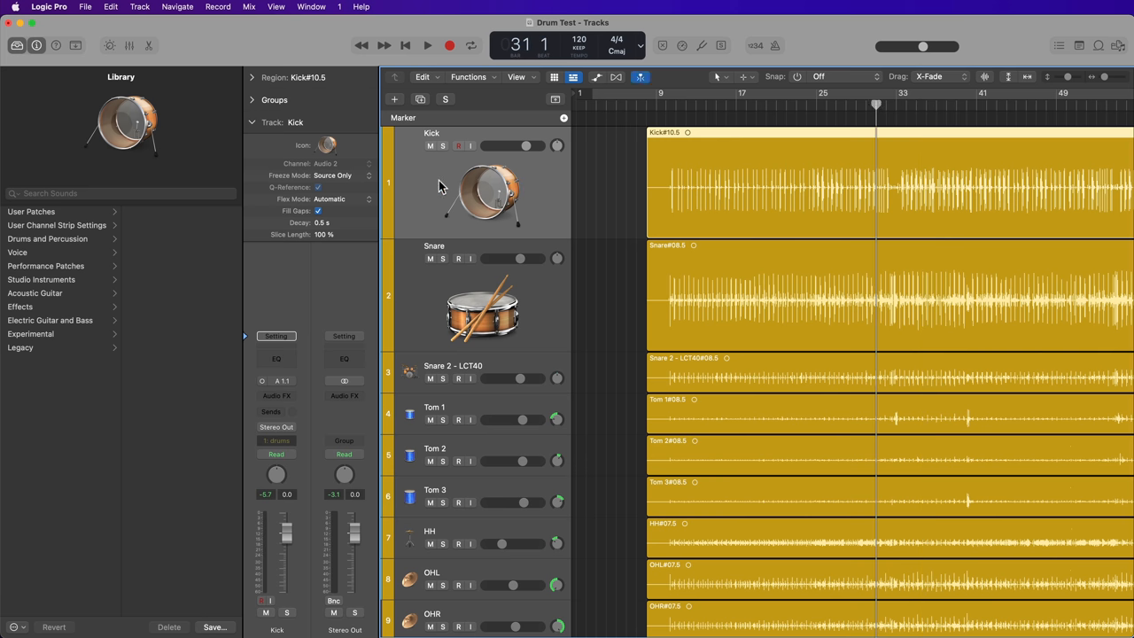
mouse_move(434, 186)
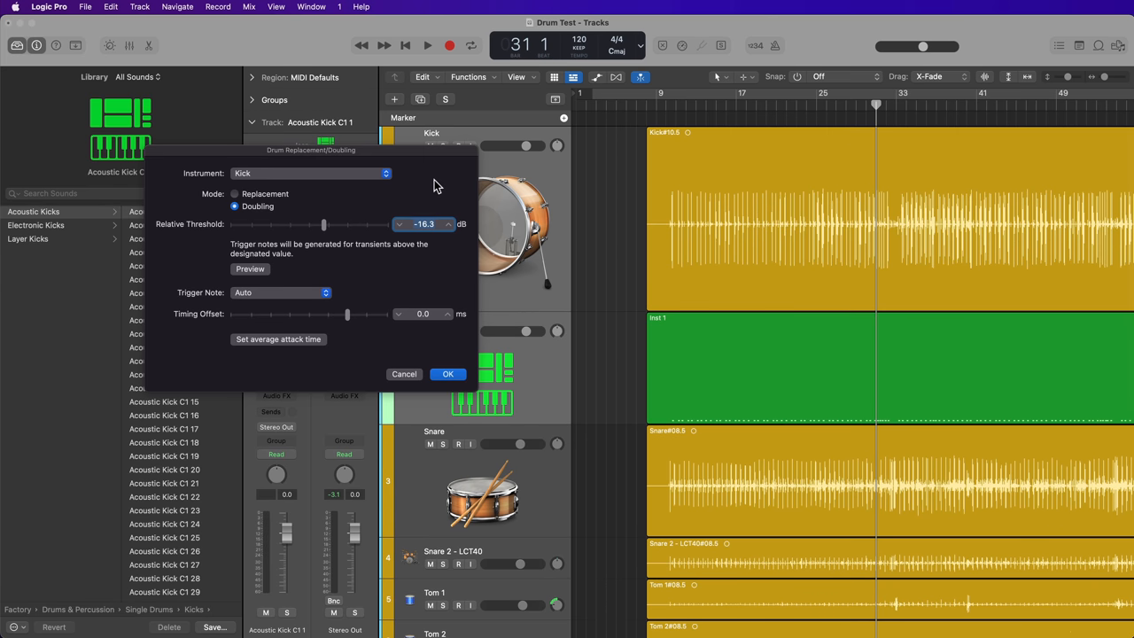
drag(311, 149, 251, 149)
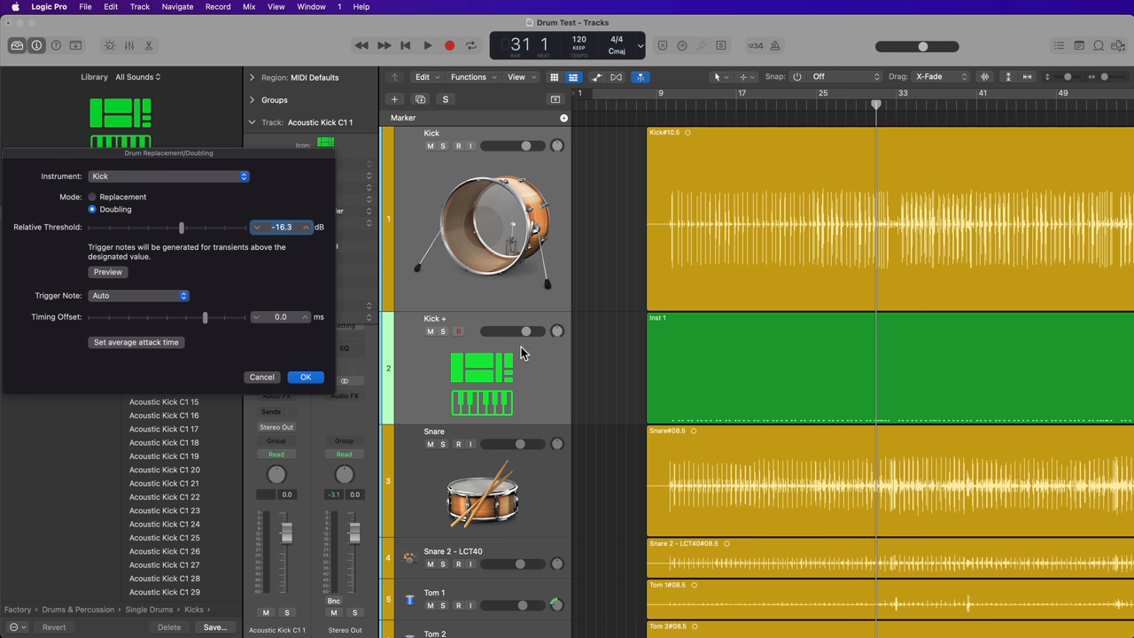
mouse_move(695, 282)
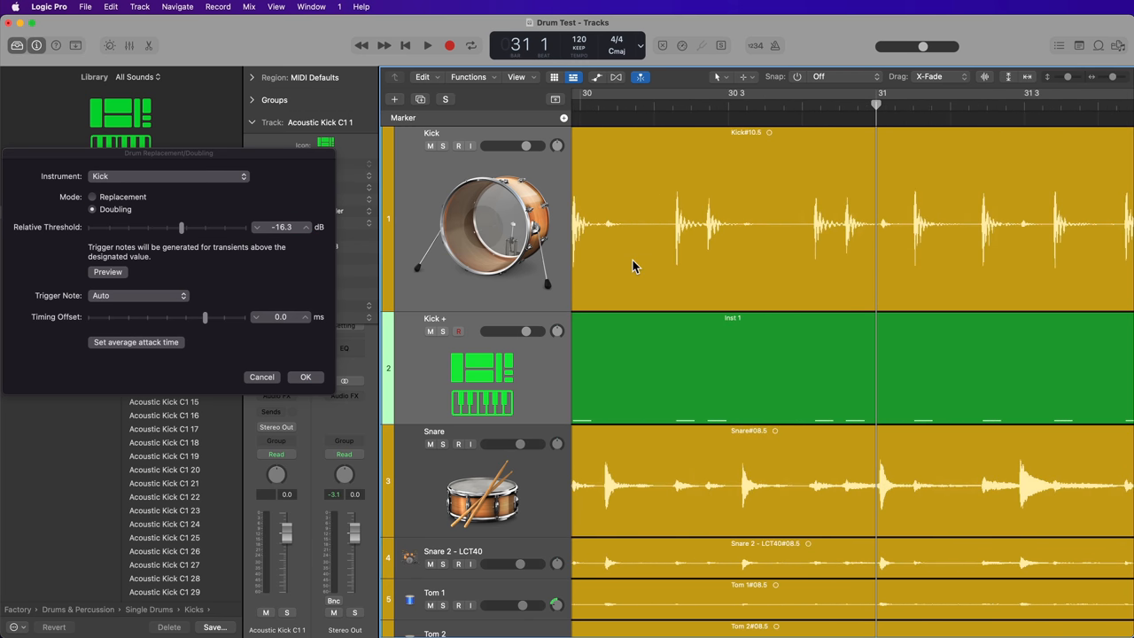
mouse_move(875, 259)
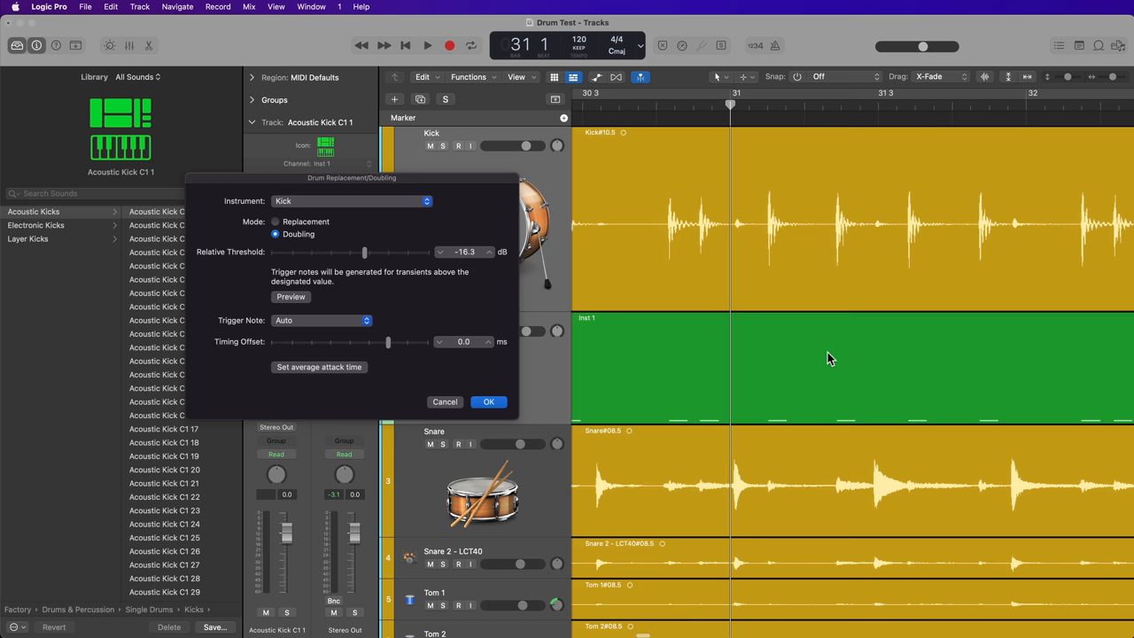
mouse_move(758, 471)
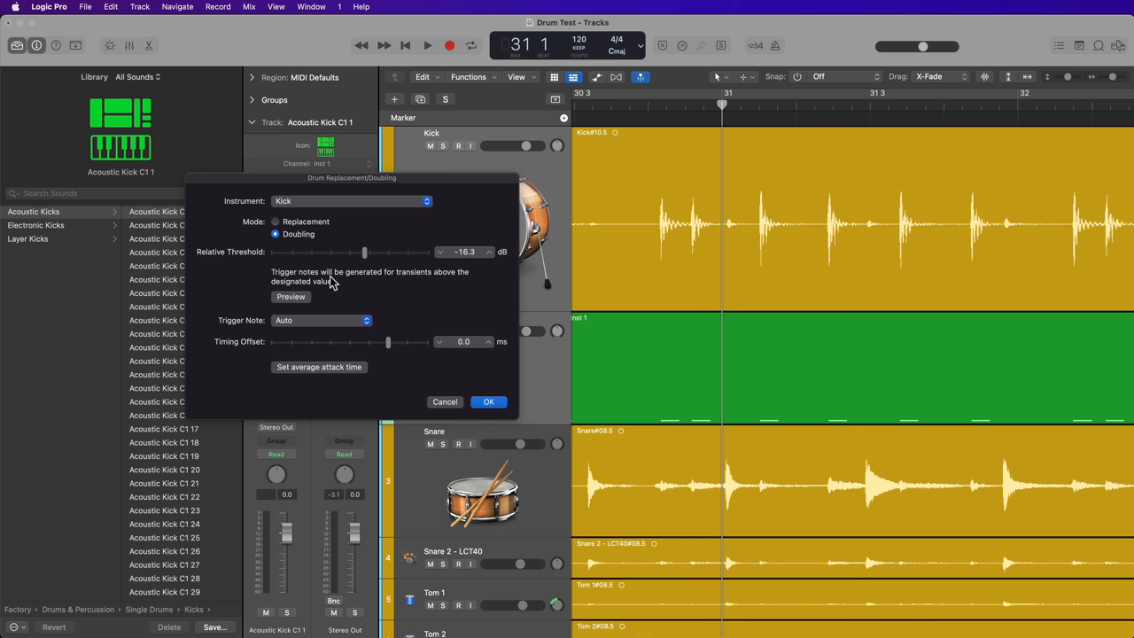
mouse_move(335, 229)
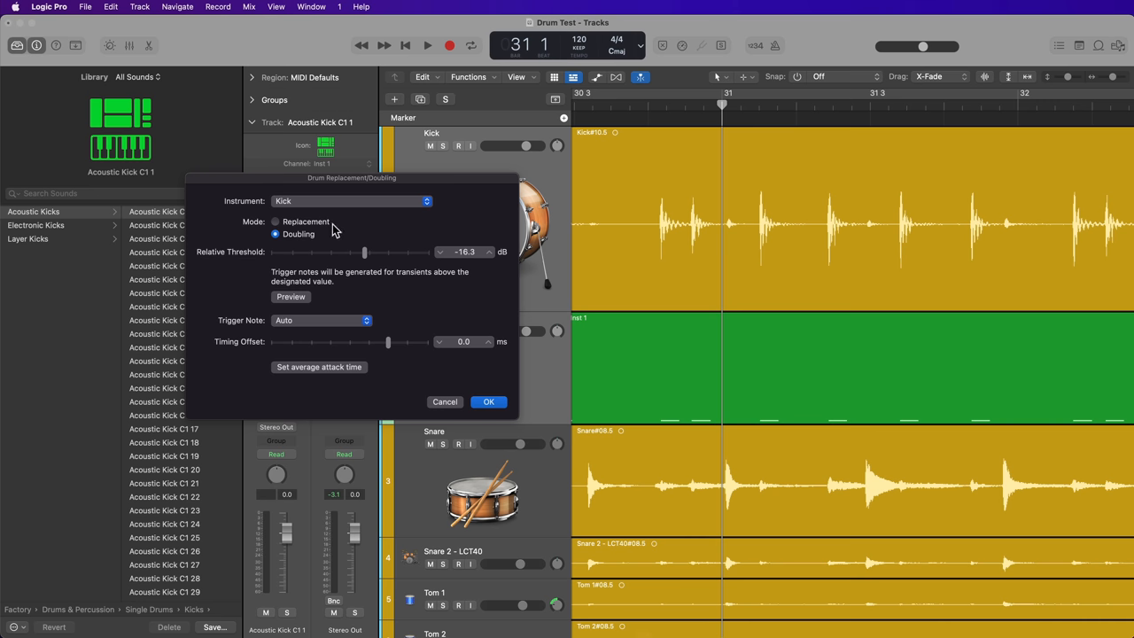
Keep Kick as the detected instrument and settle on Doubling mode after trying Replacement
click(350, 202)
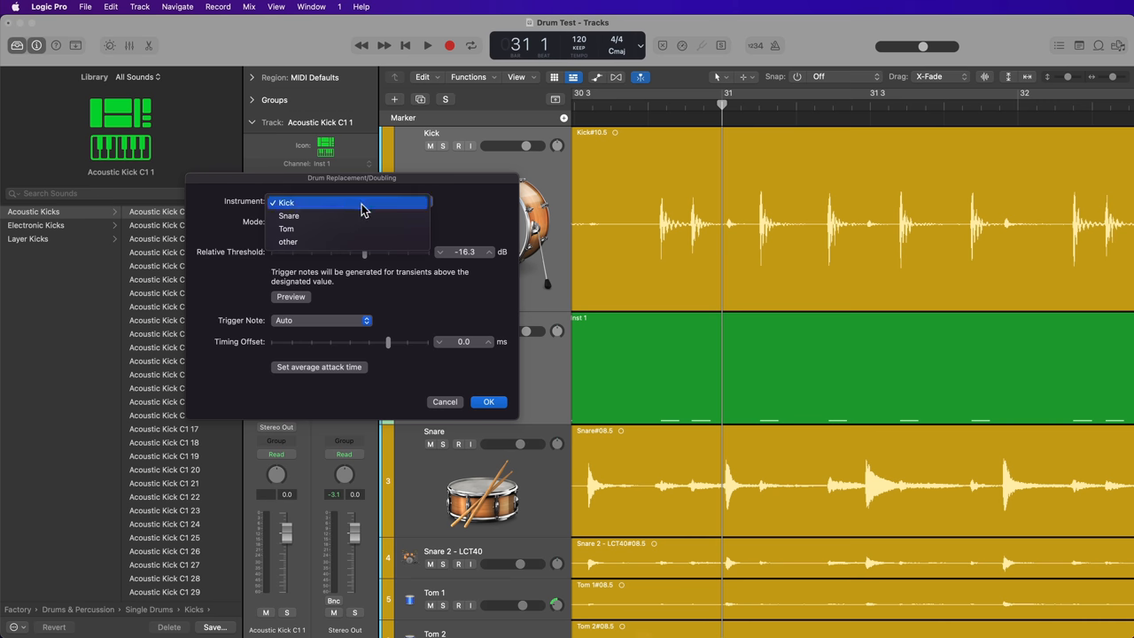
click(287, 202)
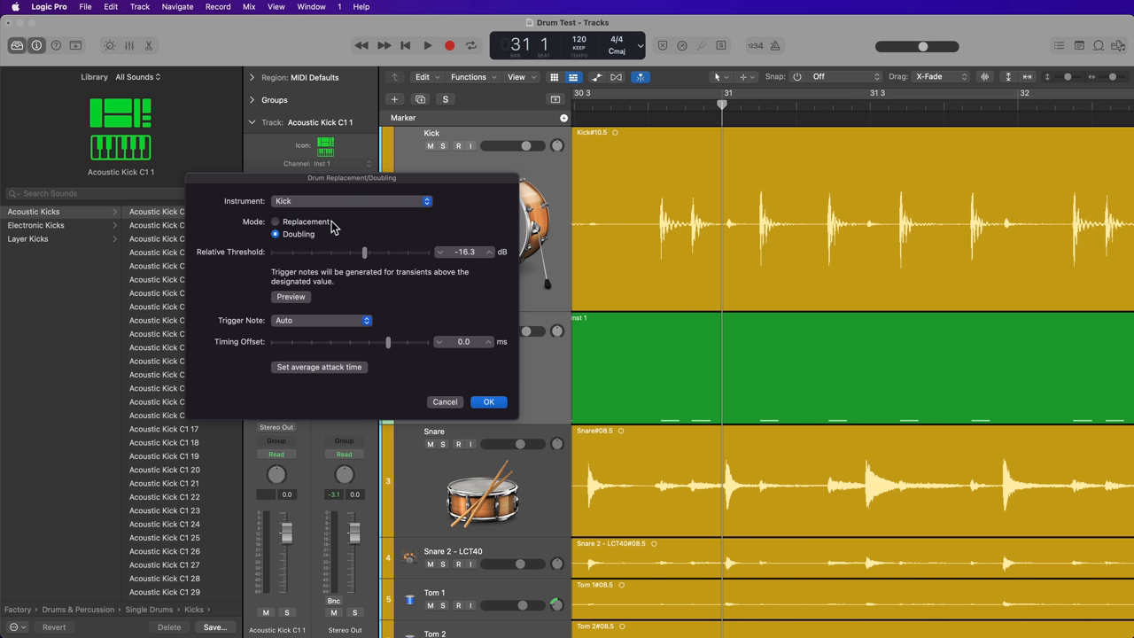
mouse_move(386, 237)
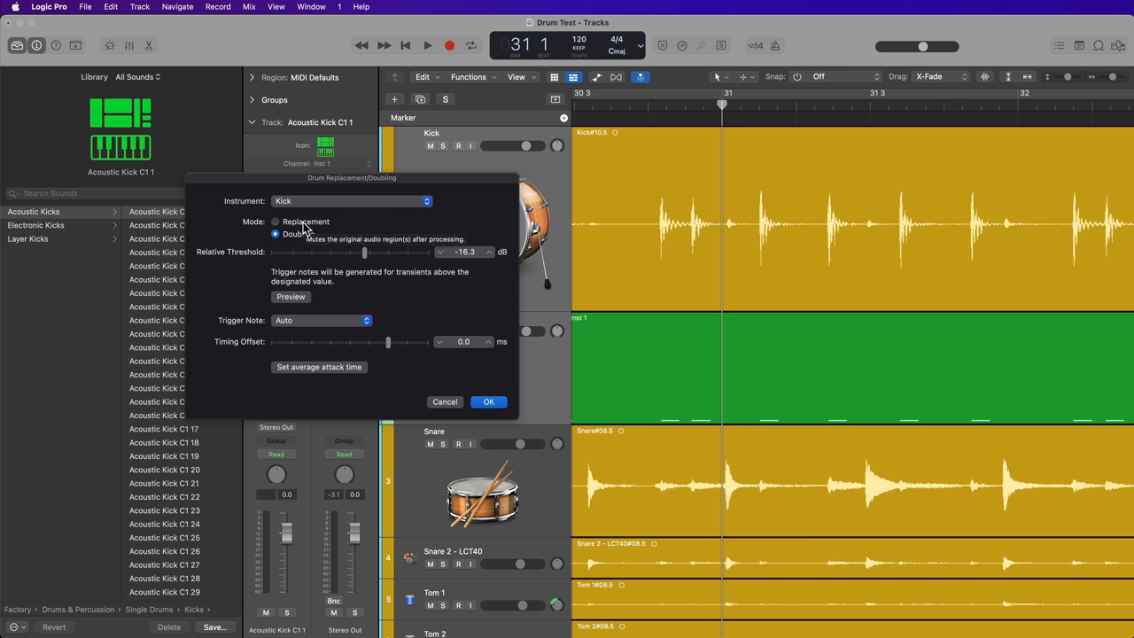
click(277, 221)
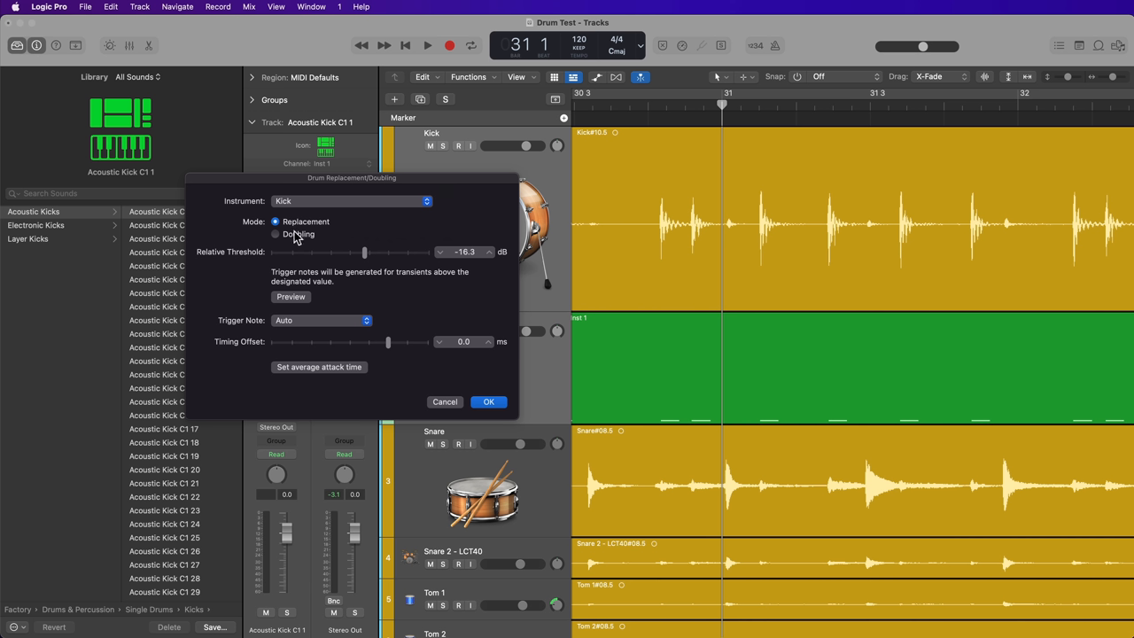
click(277, 234)
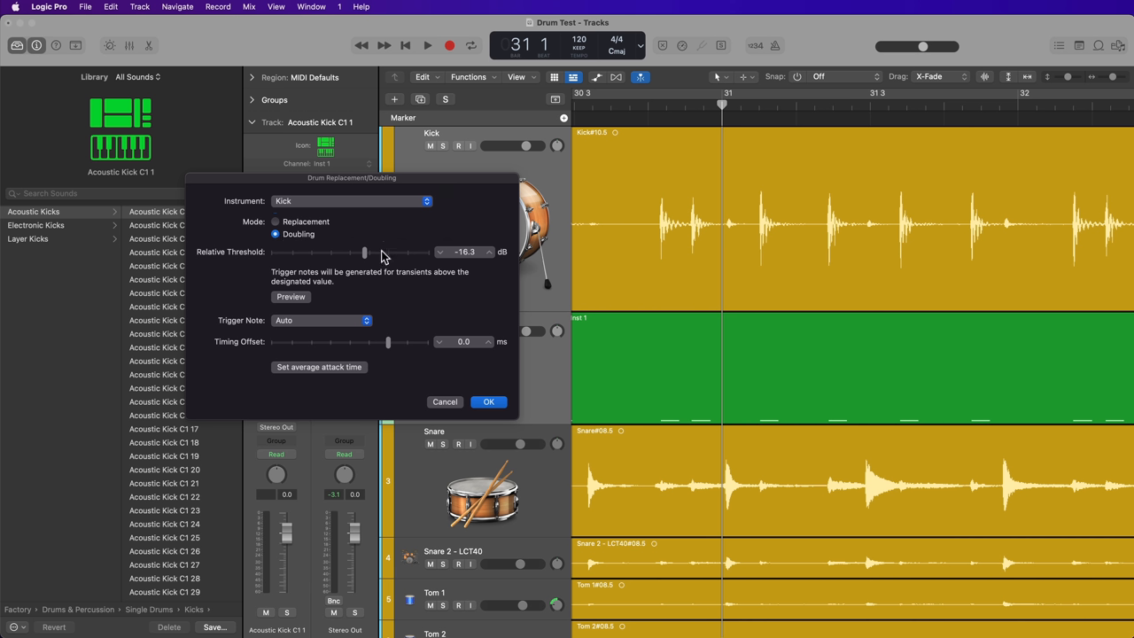
mouse_move(370, 257)
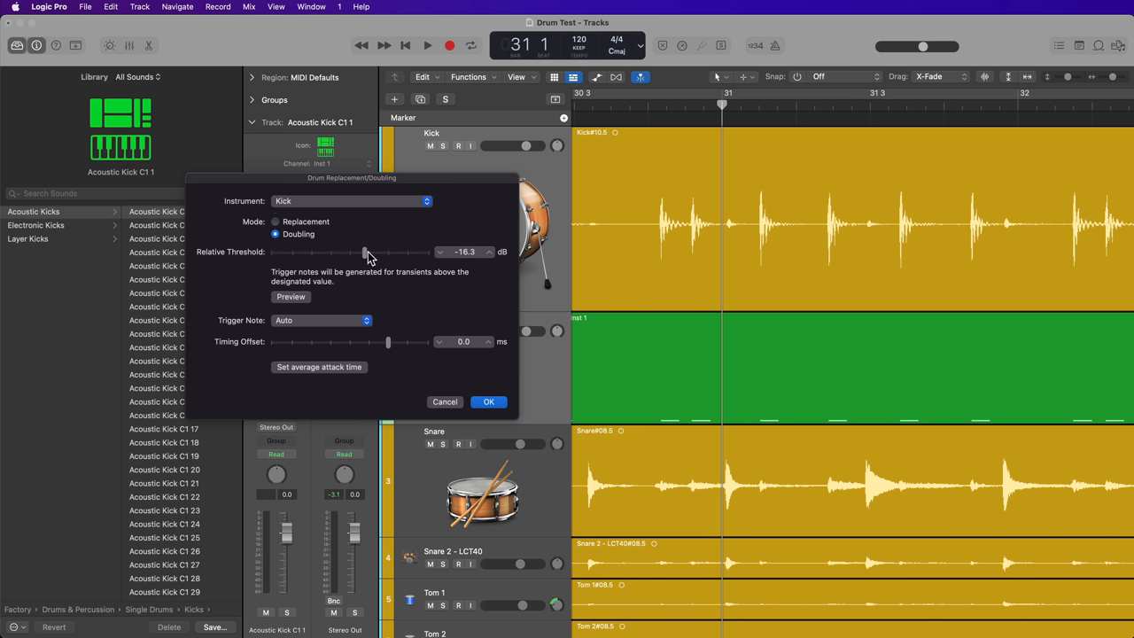
Sweep the Relative Threshold slider through several values and settle it at about -14.7 dB
drag(365, 251, 286, 252)
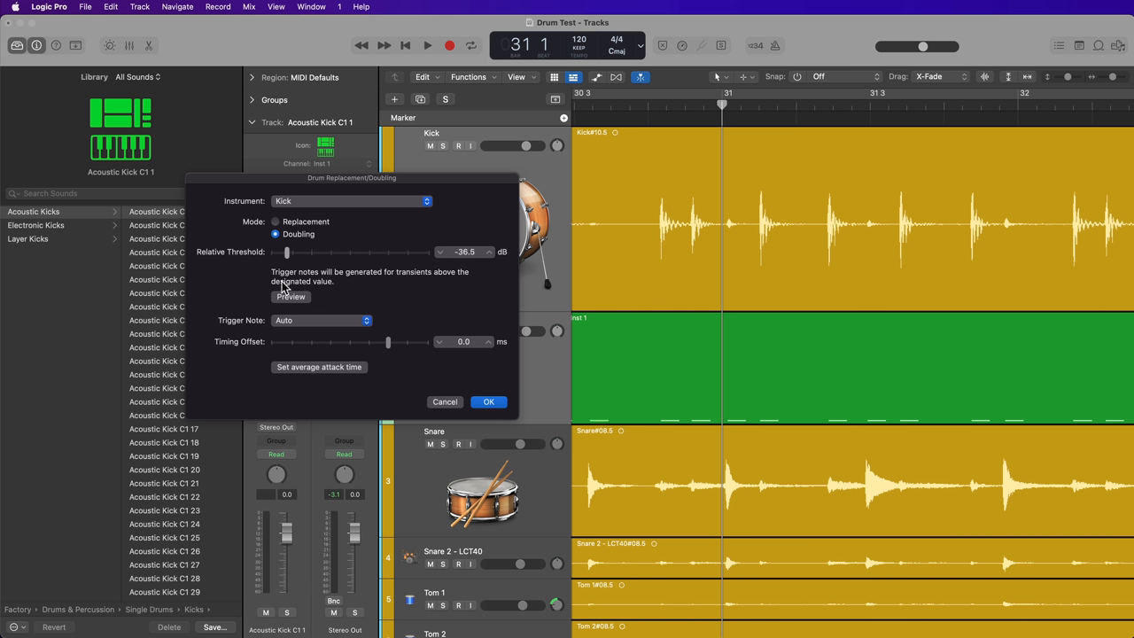
drag(285, 252, 404, 252)
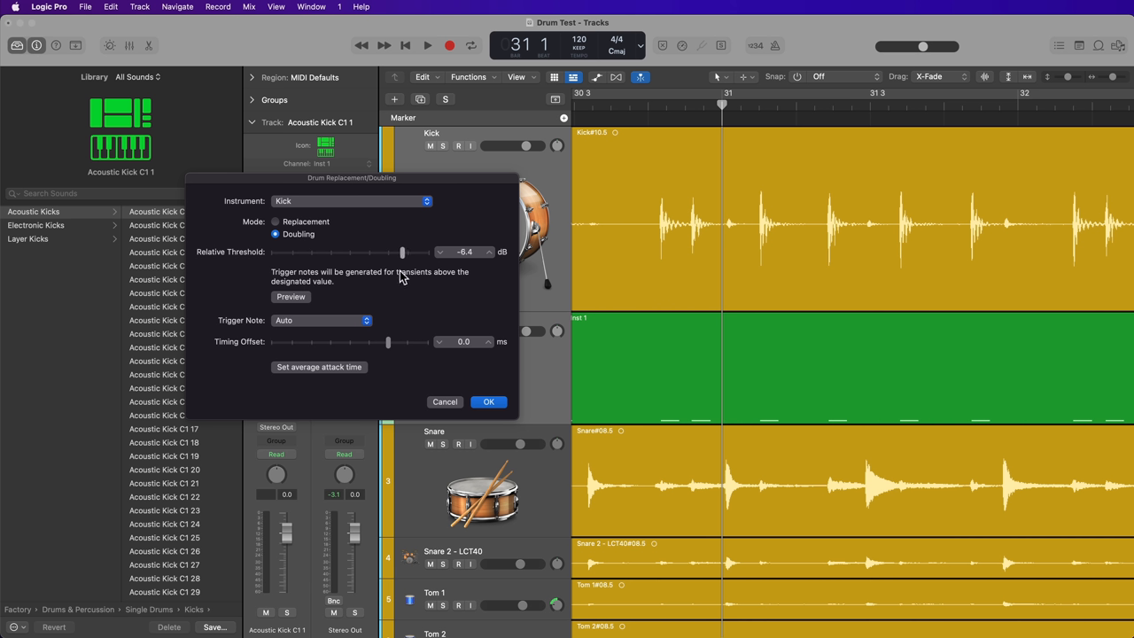
drag(404, 251, 283, 251)
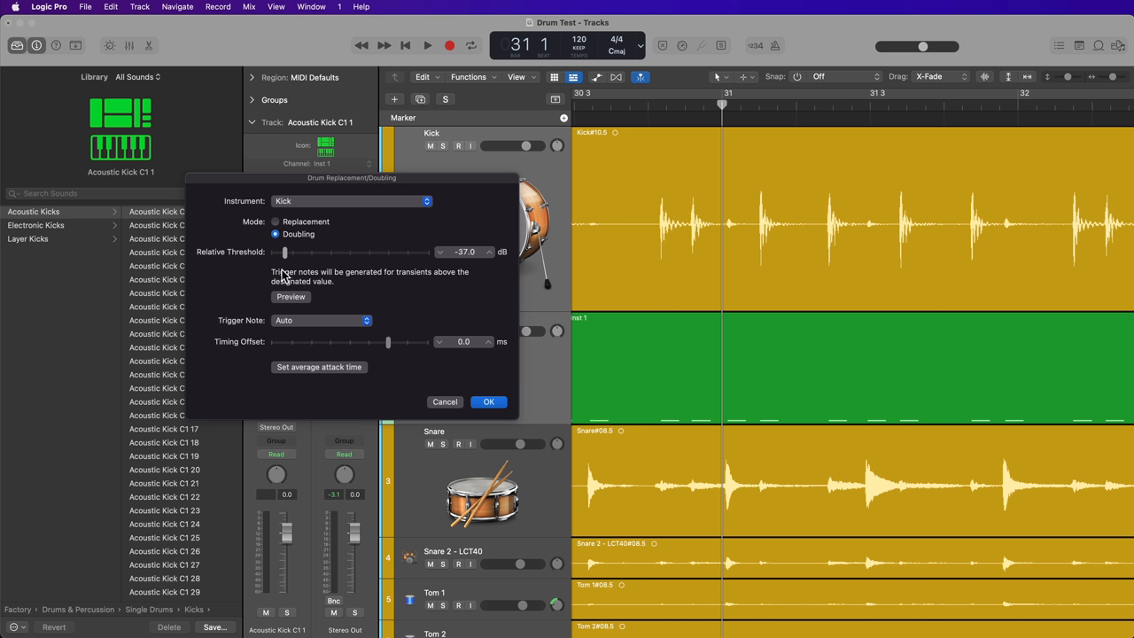
drag(283, 252, 429, 252)
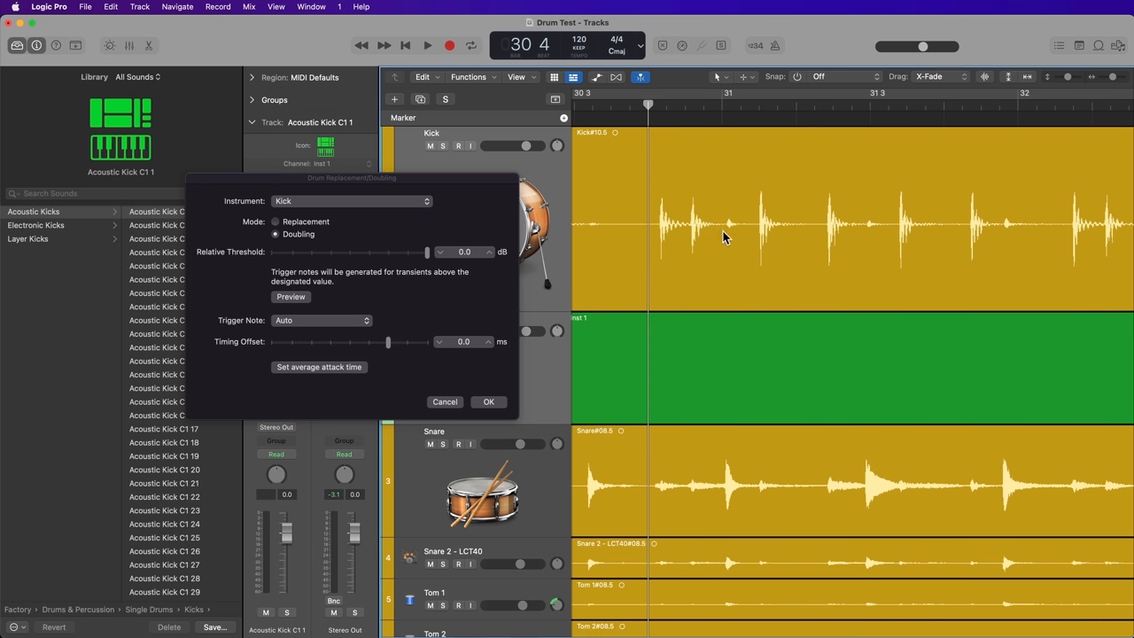
mouse_move(1014, 244)
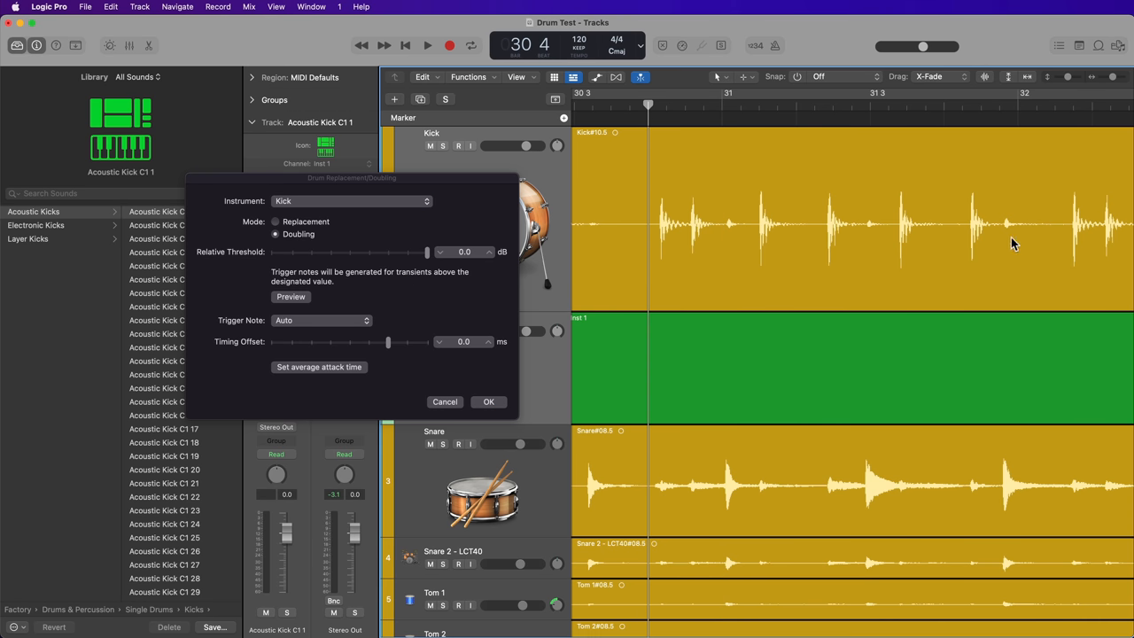
drag(429, 251, 315, 252)
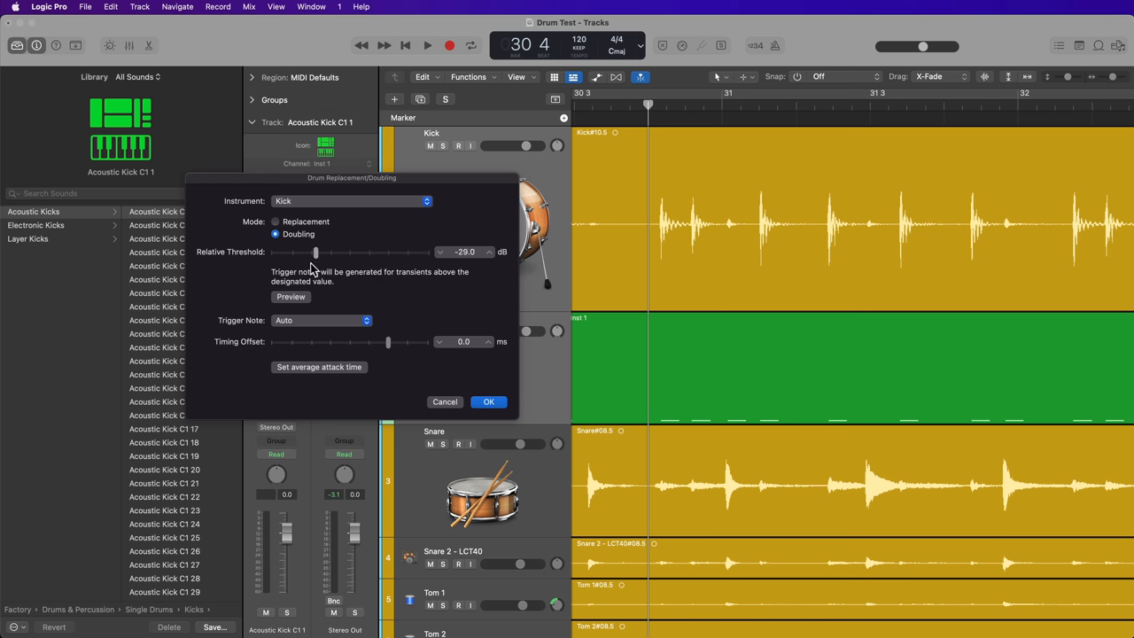
drag(316, 251, 308, 252)
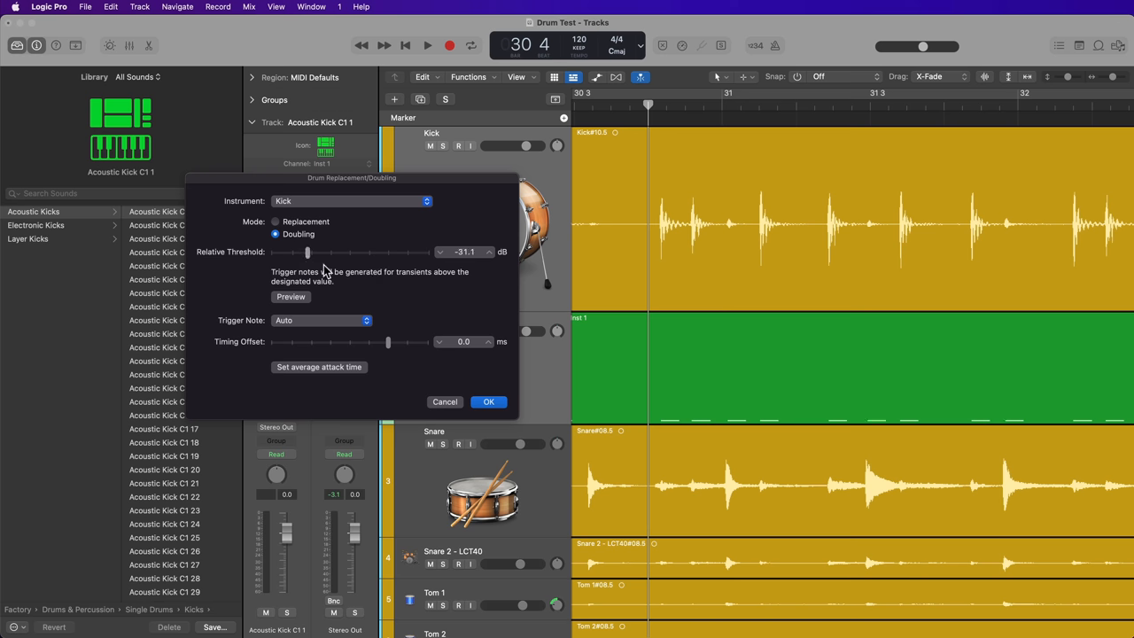
drag(308, 252, 370, 252)
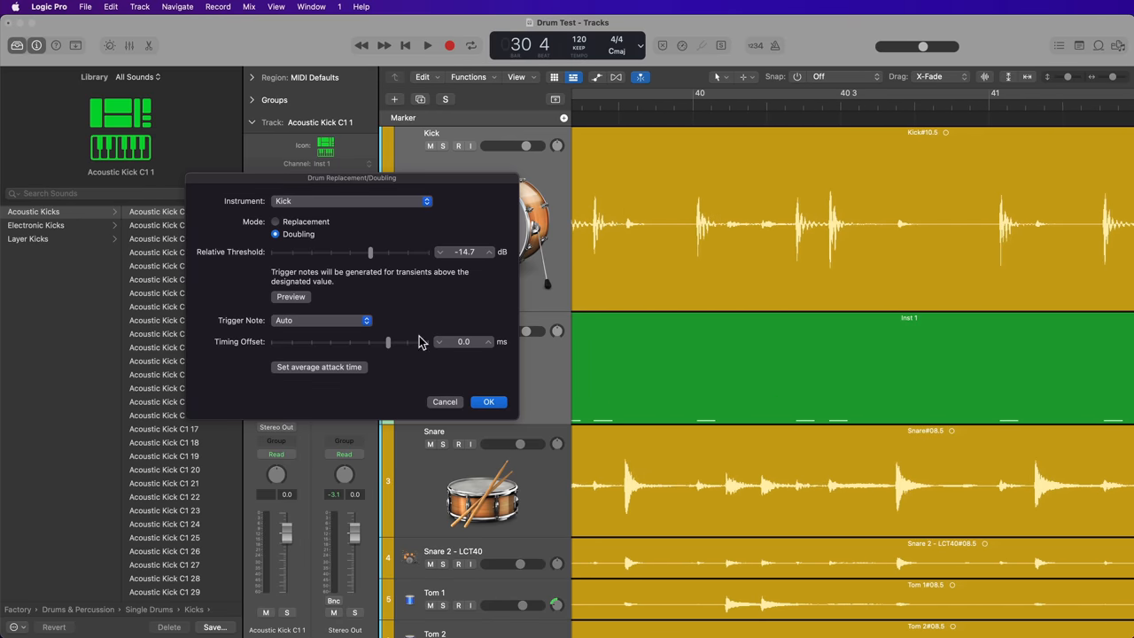
mouse_move(351, 322)
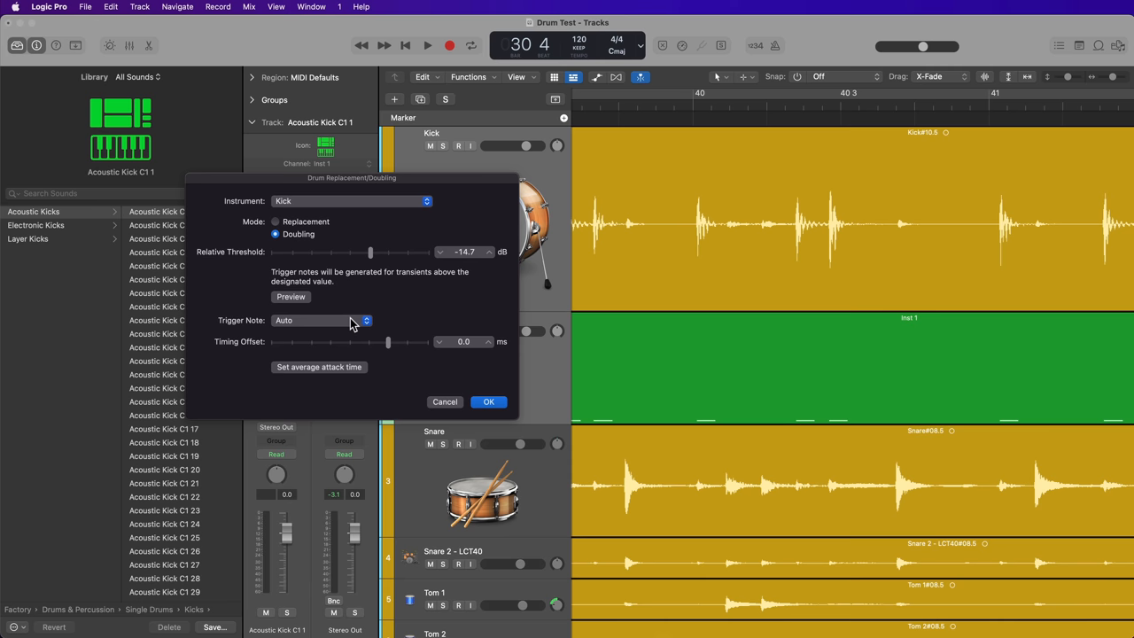
Leave the trigger note on Auto and confirm with OK to create the Kick + doubling track
click(323, 319)
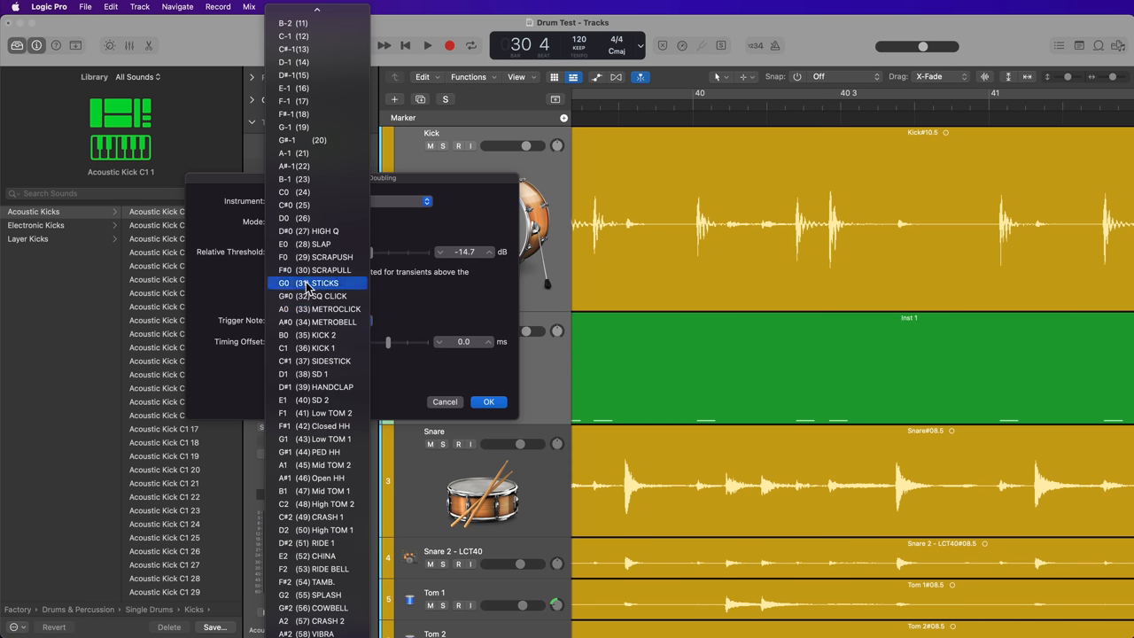
scroll(down, 3)
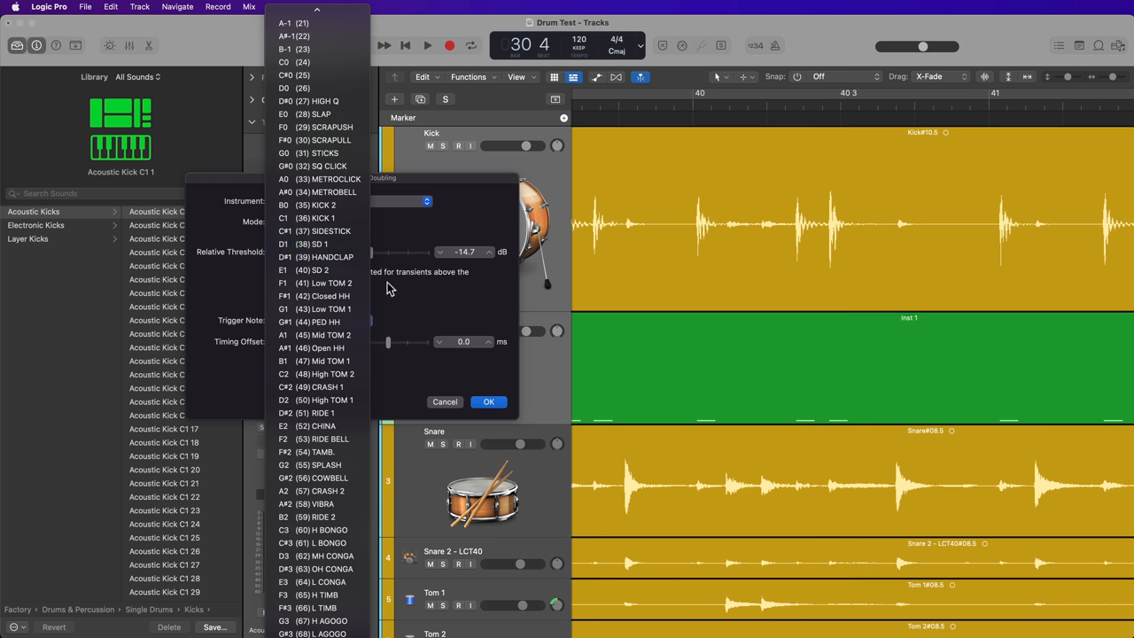
click(318, 319)
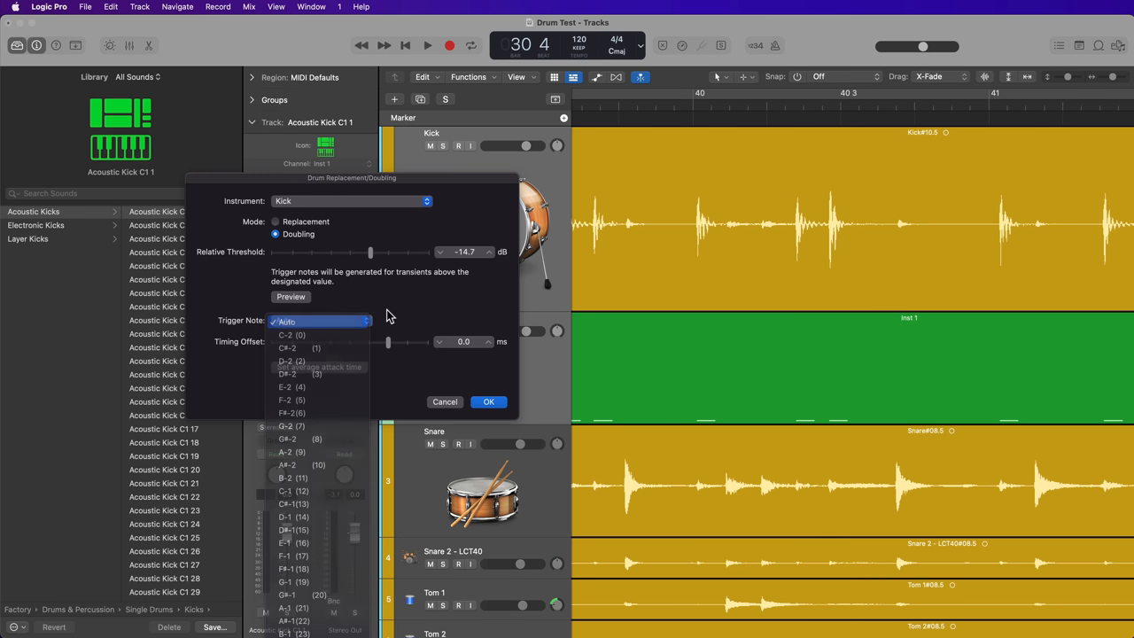
click(287, 321)
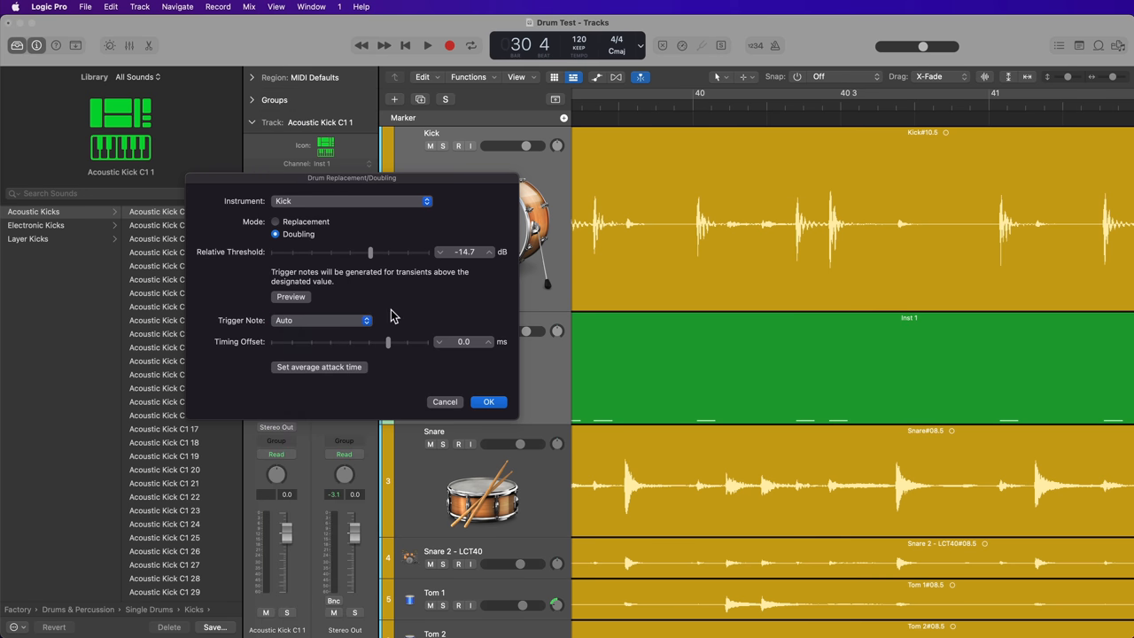
mouse_move(310, 333)
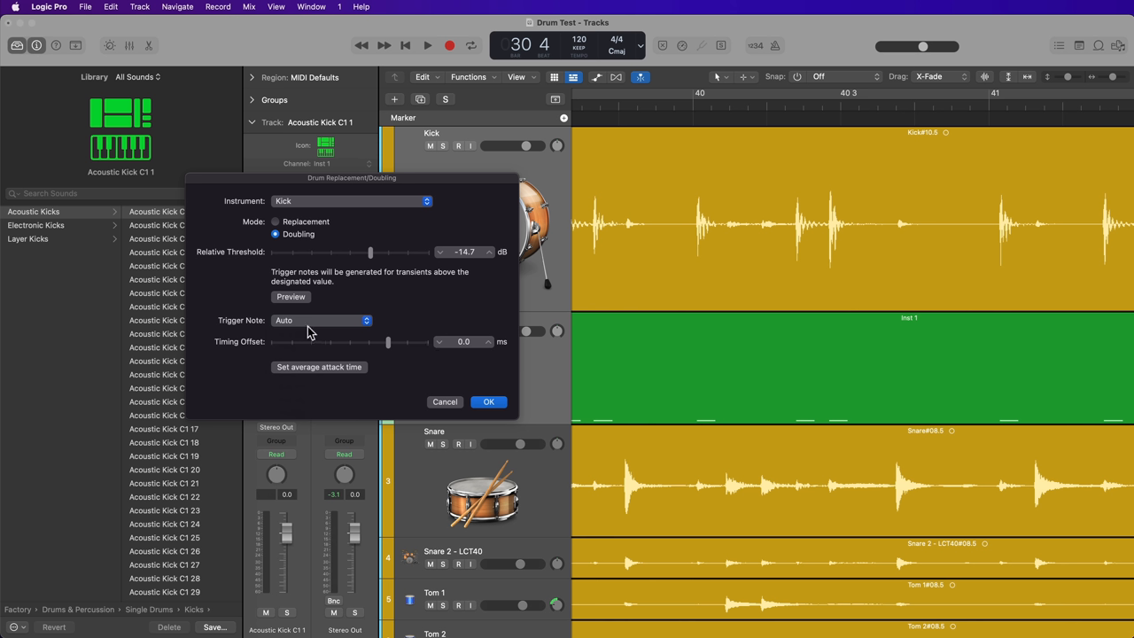
mouse_move(397, 383)
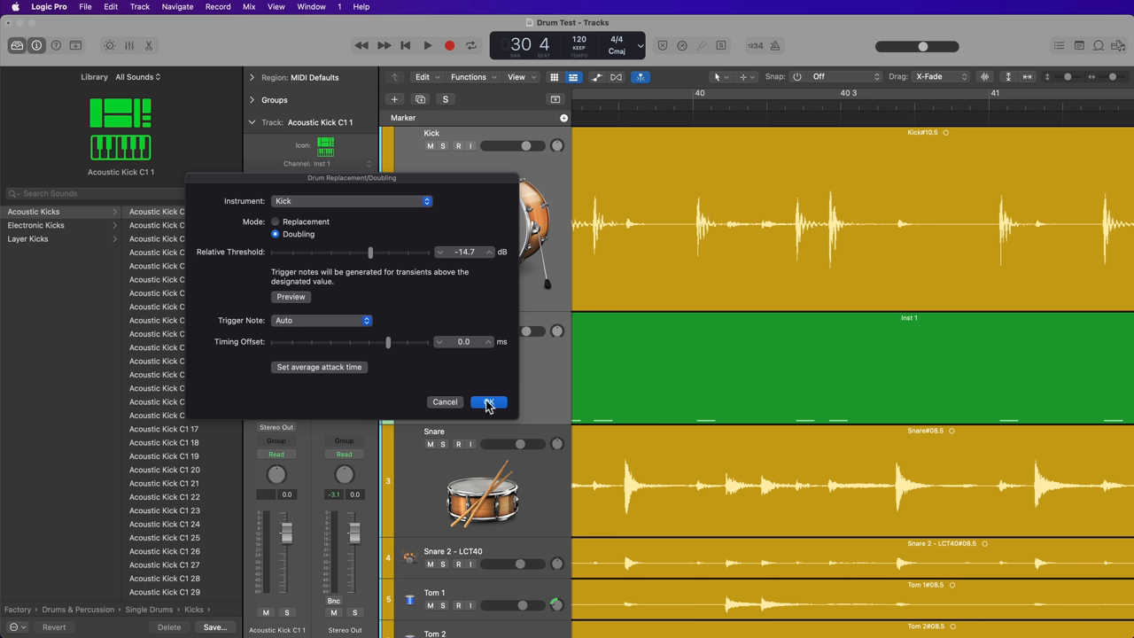
mouse_move(475, 425)
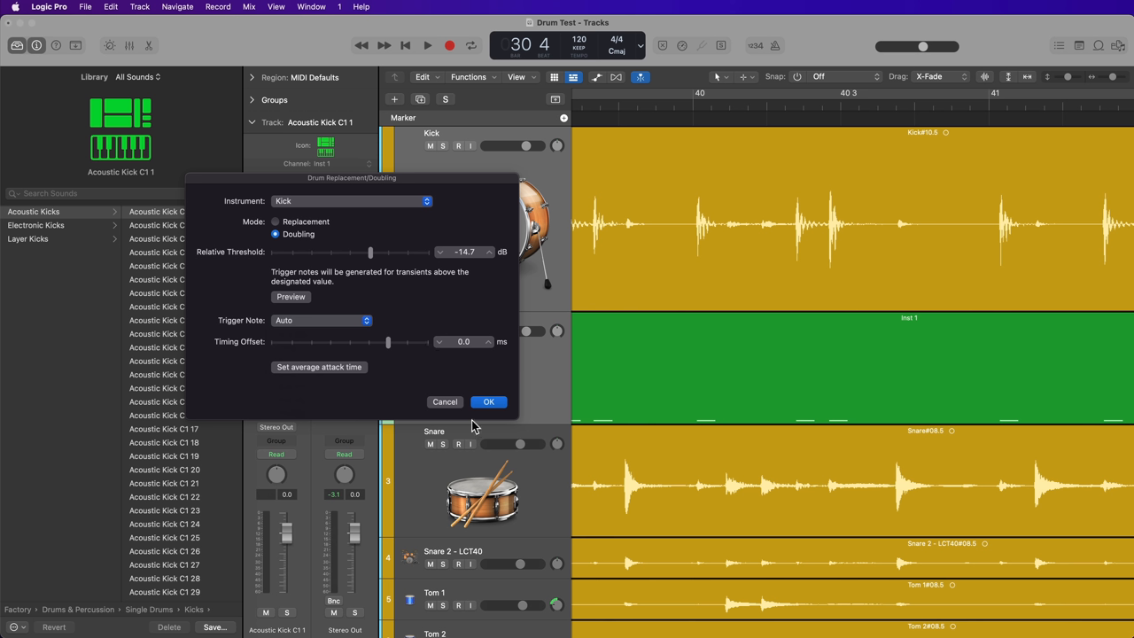
mouse_move(594, 356)
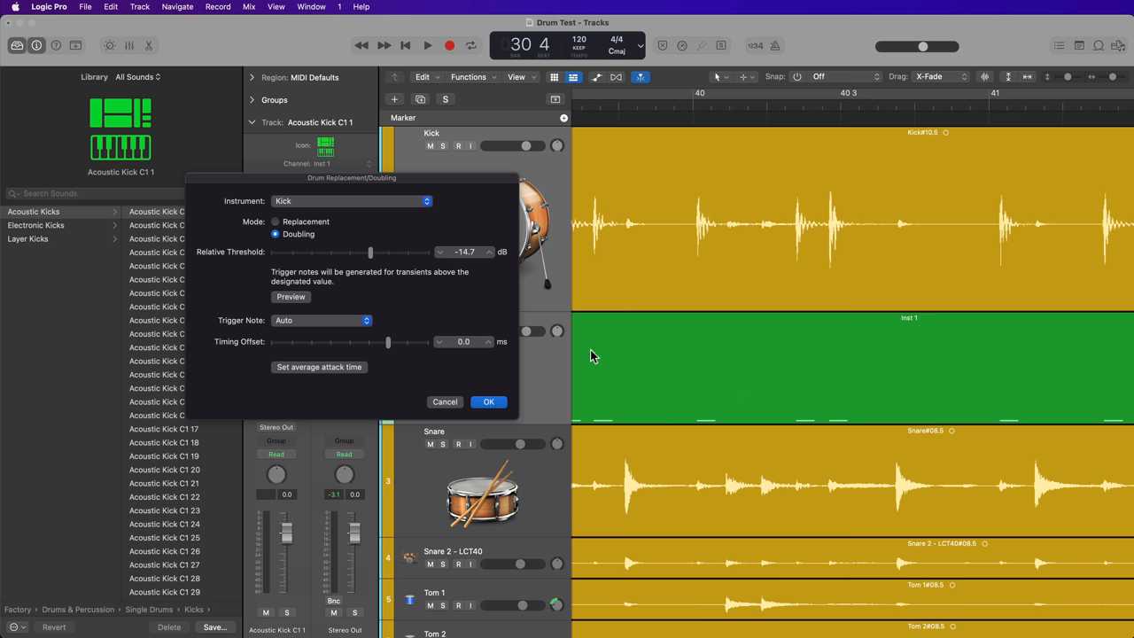
click(489, 400)
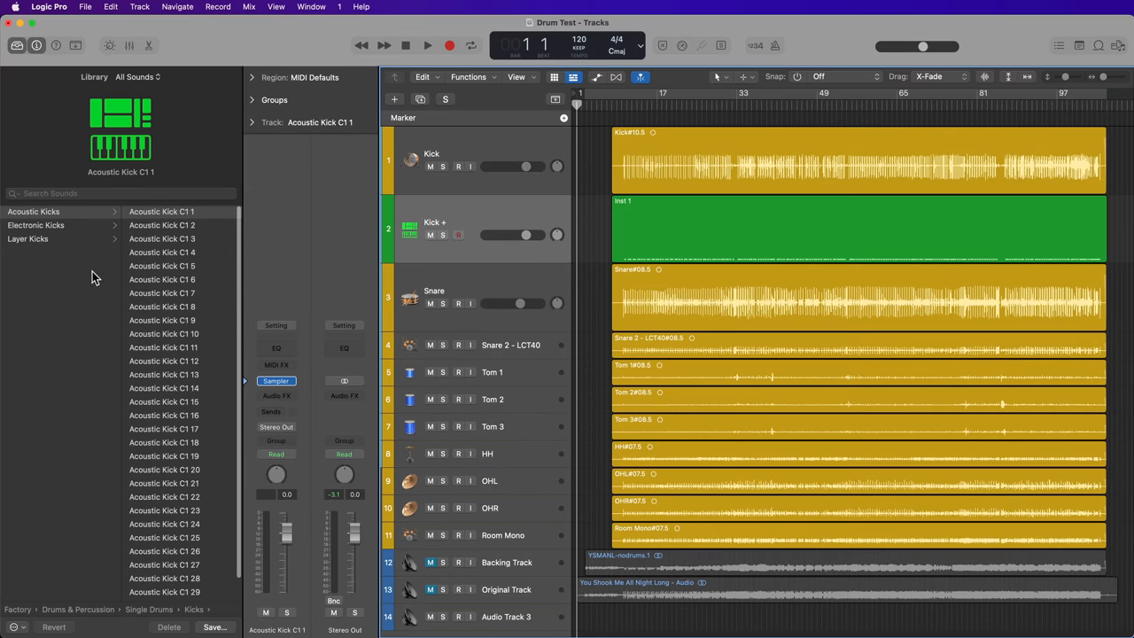
mouse_move(148, 301)
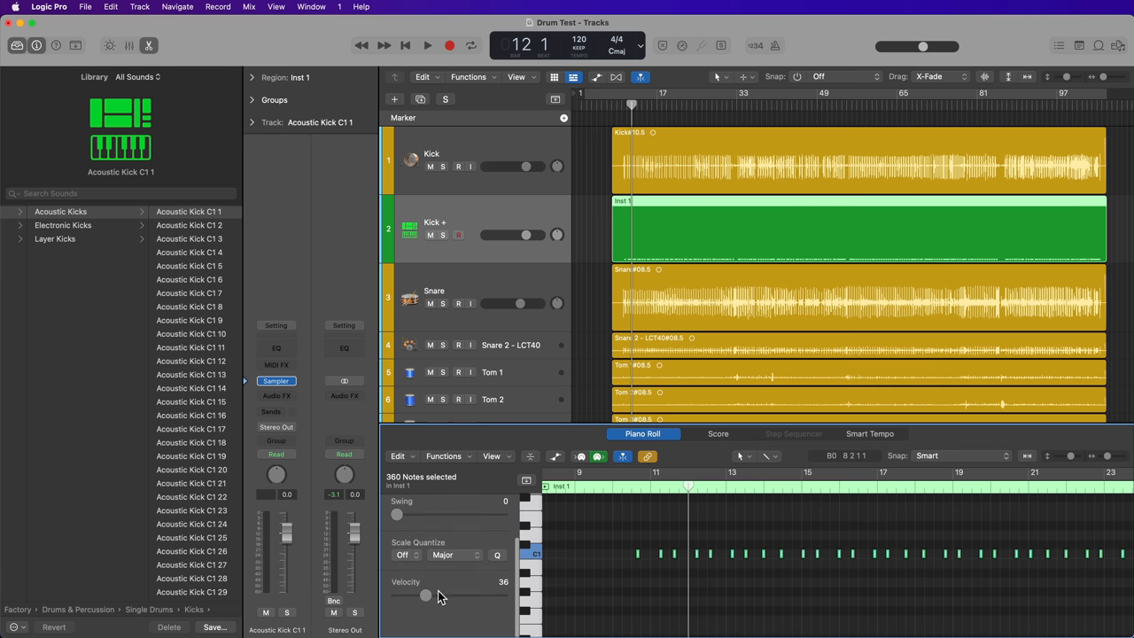
Set all Kick + trigger notes to a velocity of about 105 and select the Kick + region
drag(425, 595, 486, 595)
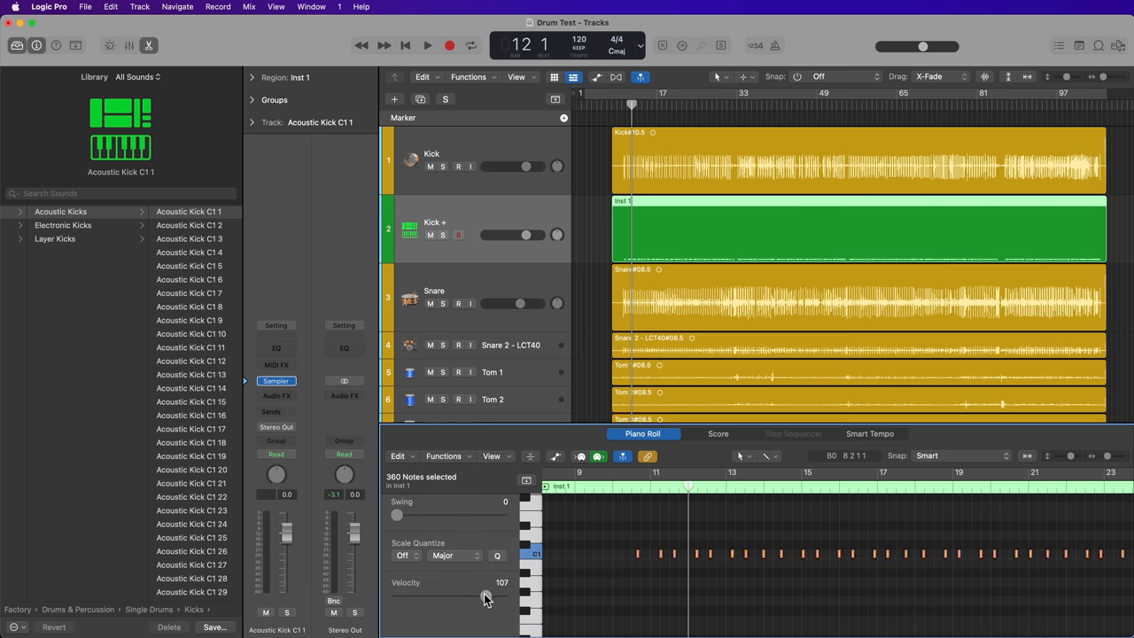
drag(487, 595, 486, 599)
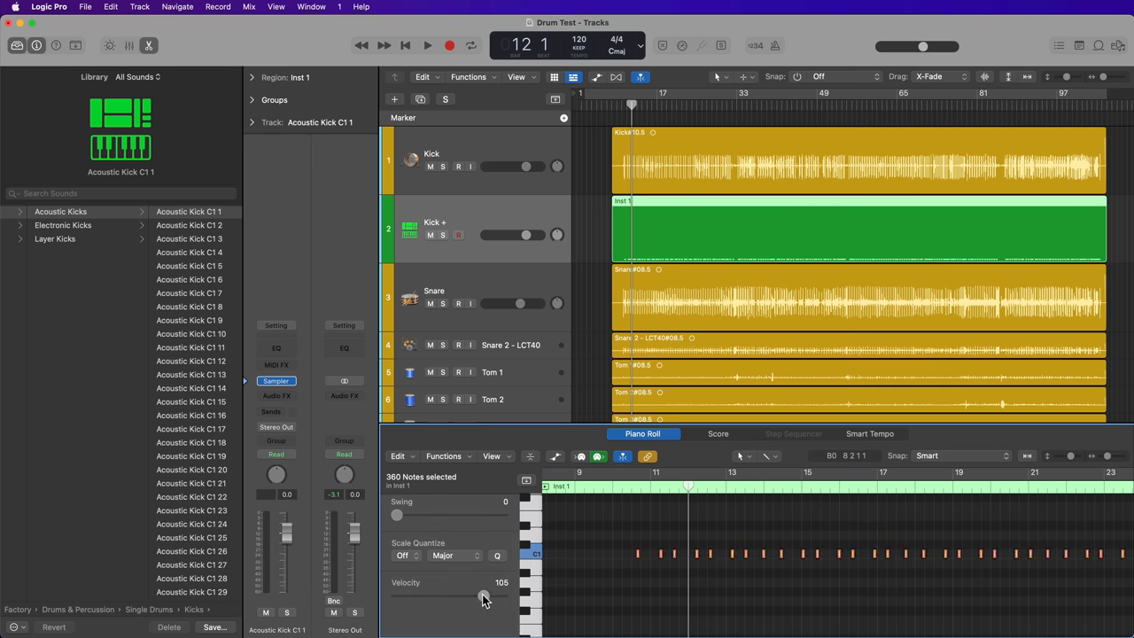
drag(485, 595, 475, 595)
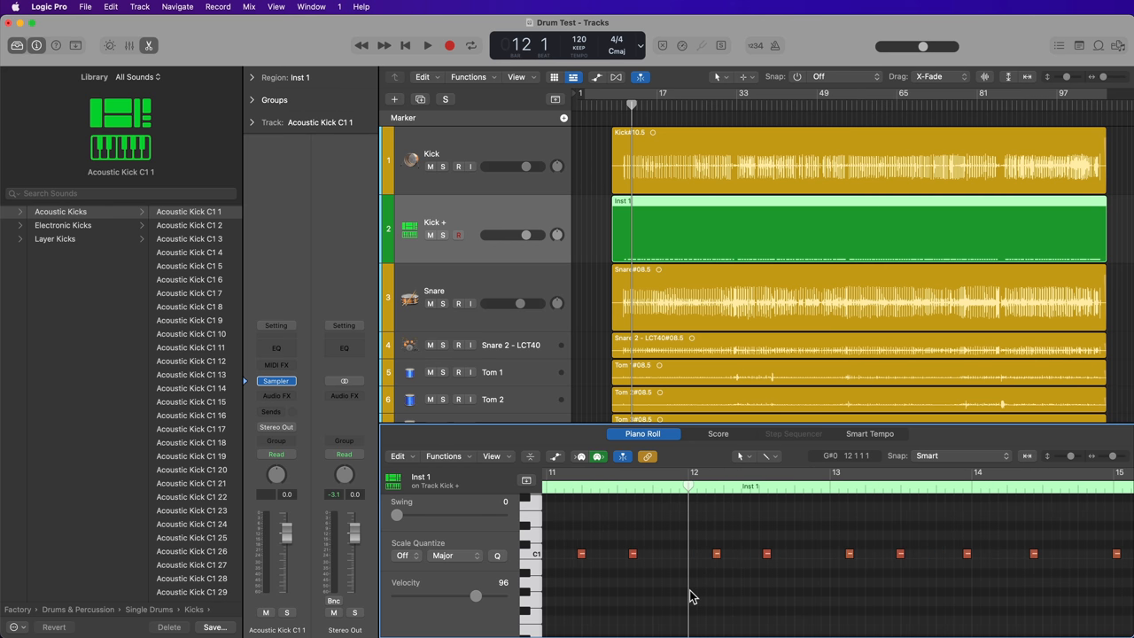
scroll(right, 3)
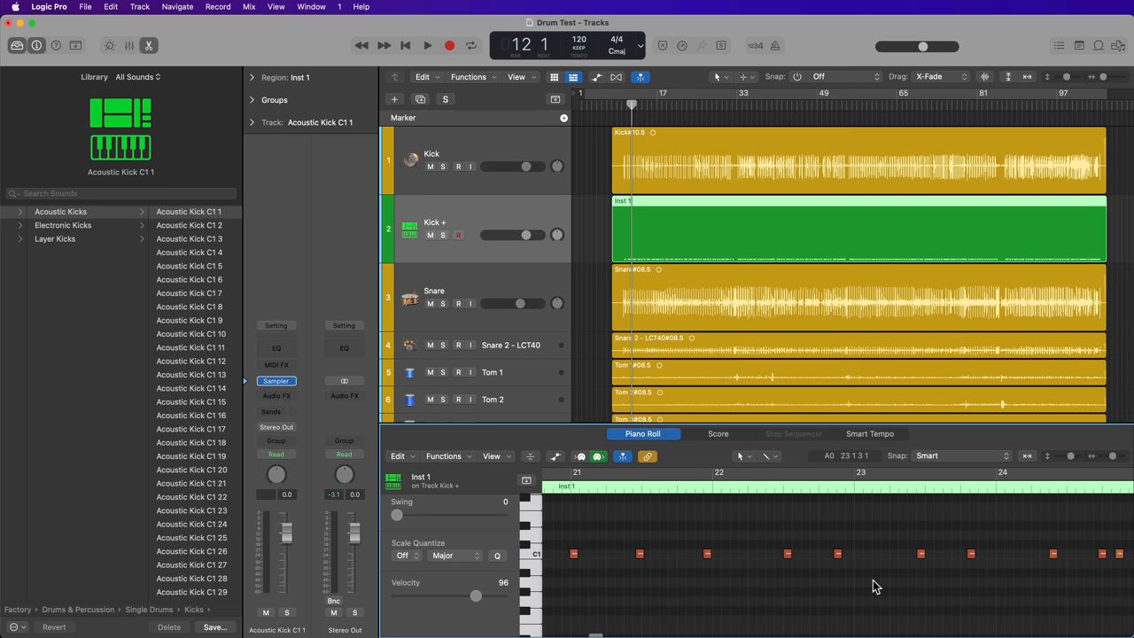
mouse_move(858, 610)
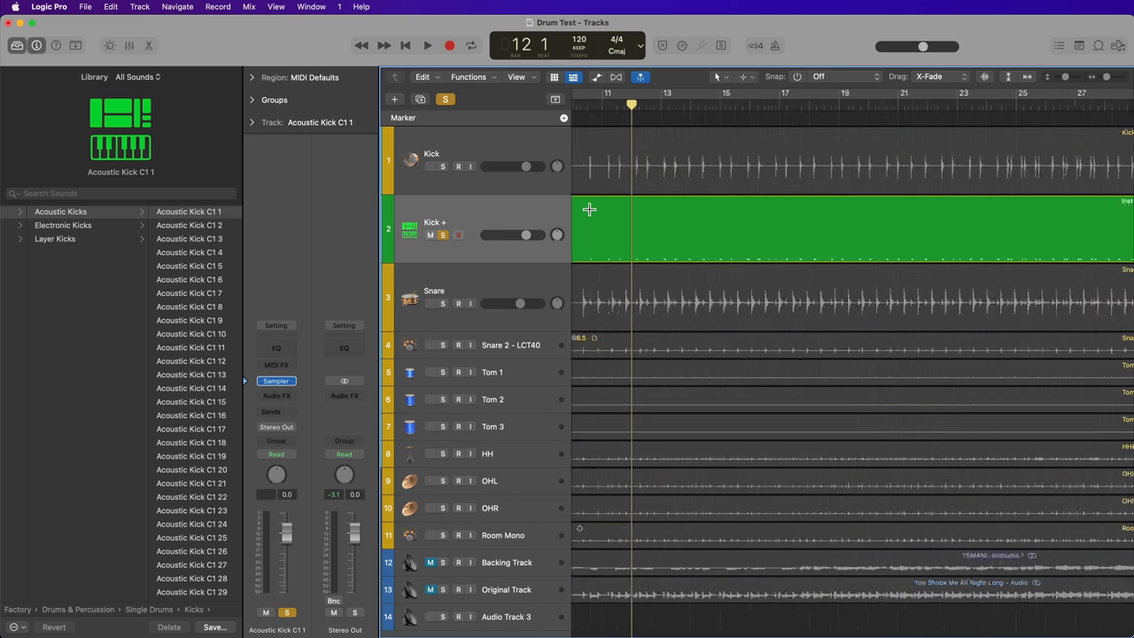
click(427, 47)
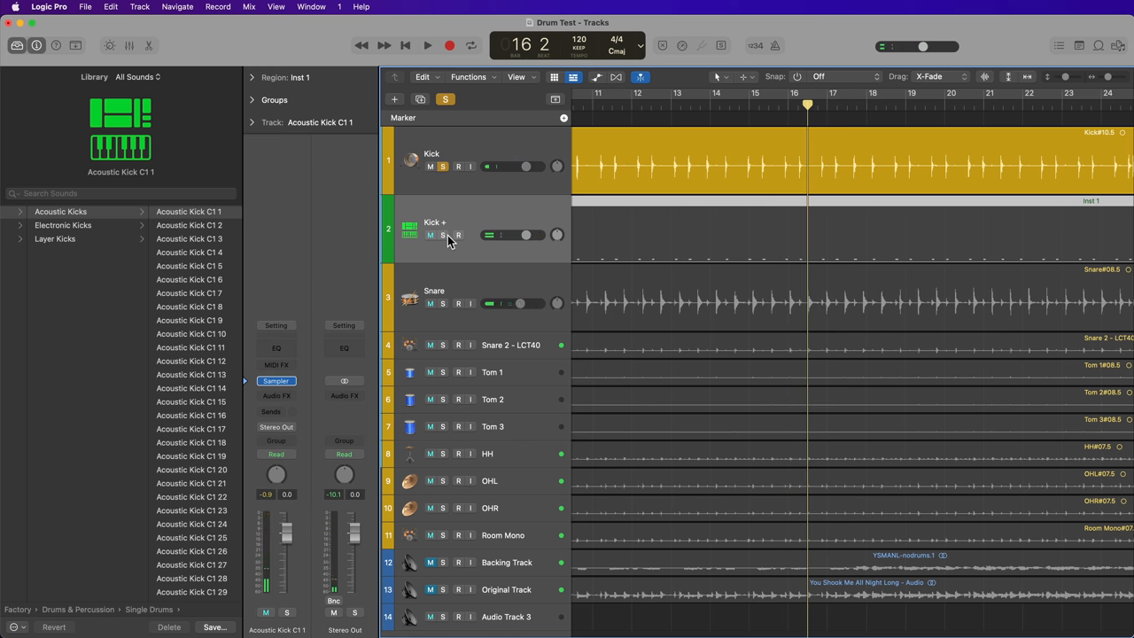
Unmute Kick +, play it with the original kick and balance its fader level
click(429, 46)
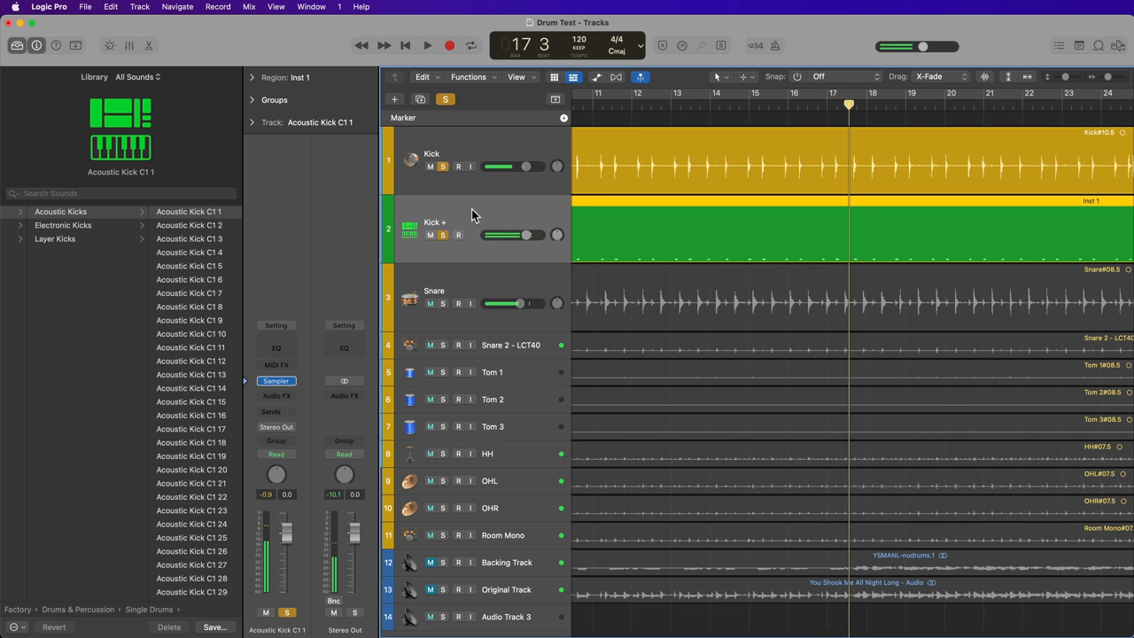
click(429, 46)
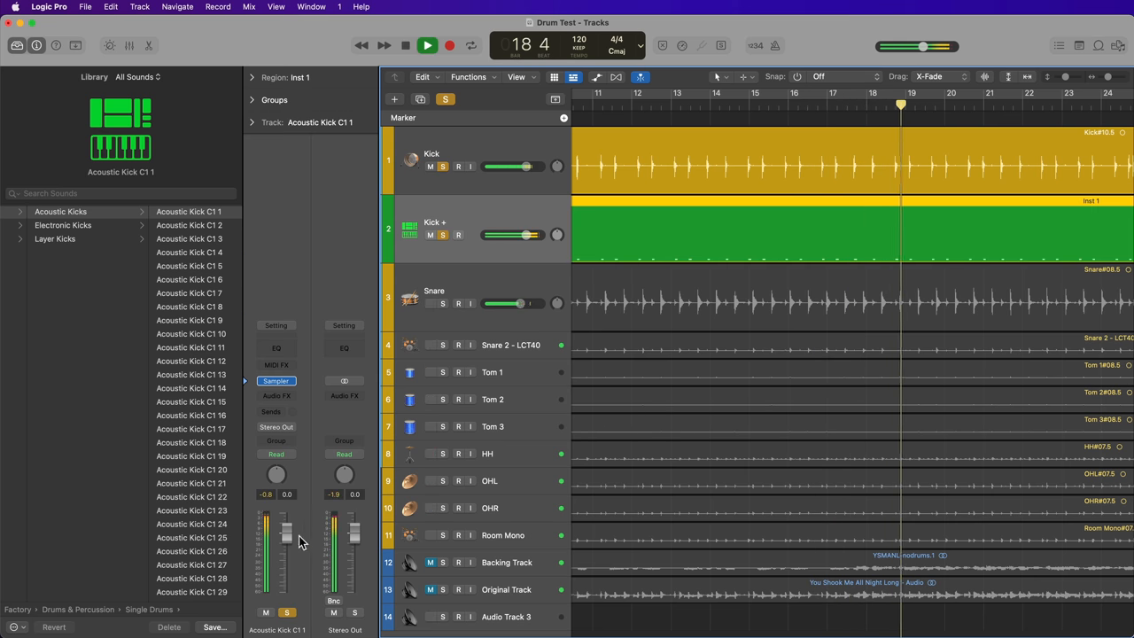
click(404, 46)
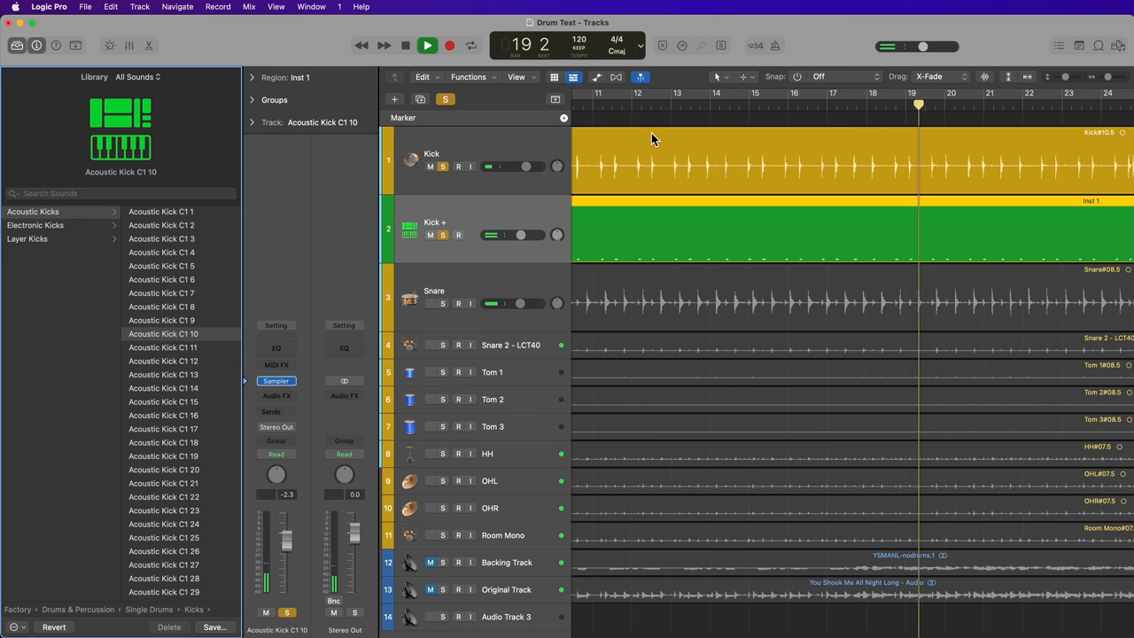
Audition other acoustic kick patches in the Library, then show the track's sampler instrument
click(163, 361)
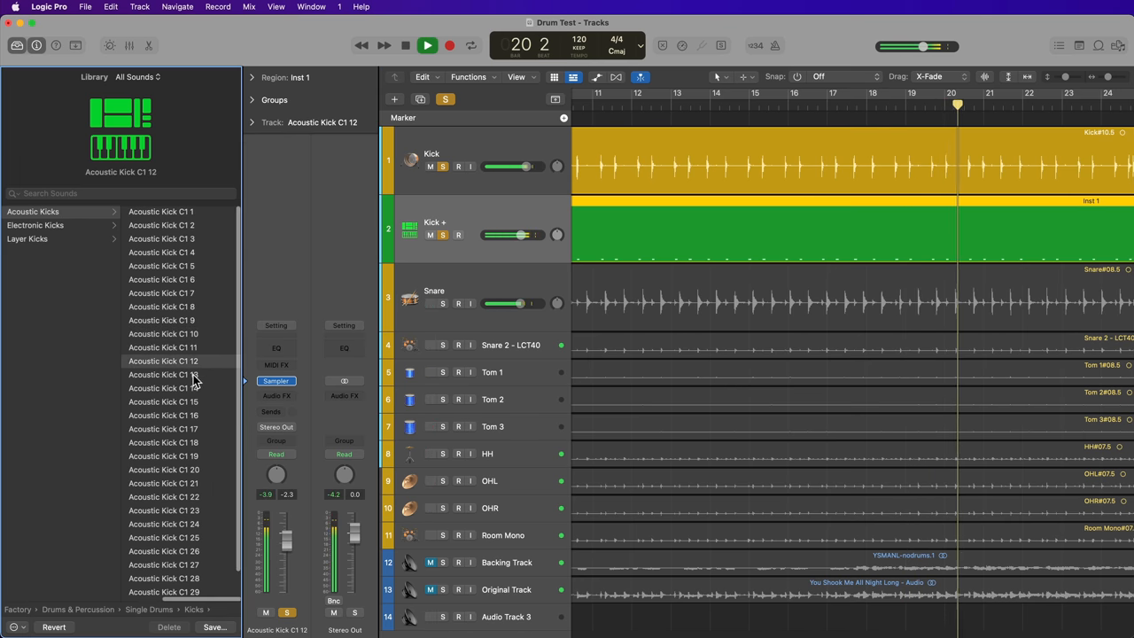
click(163, 414)
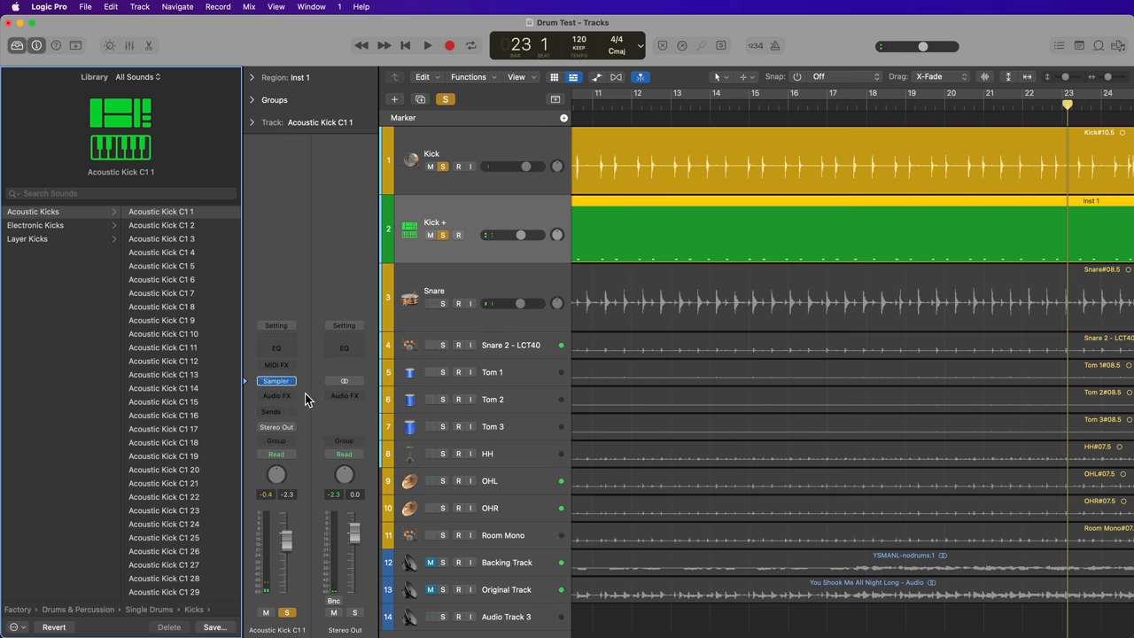
click(276, 381)
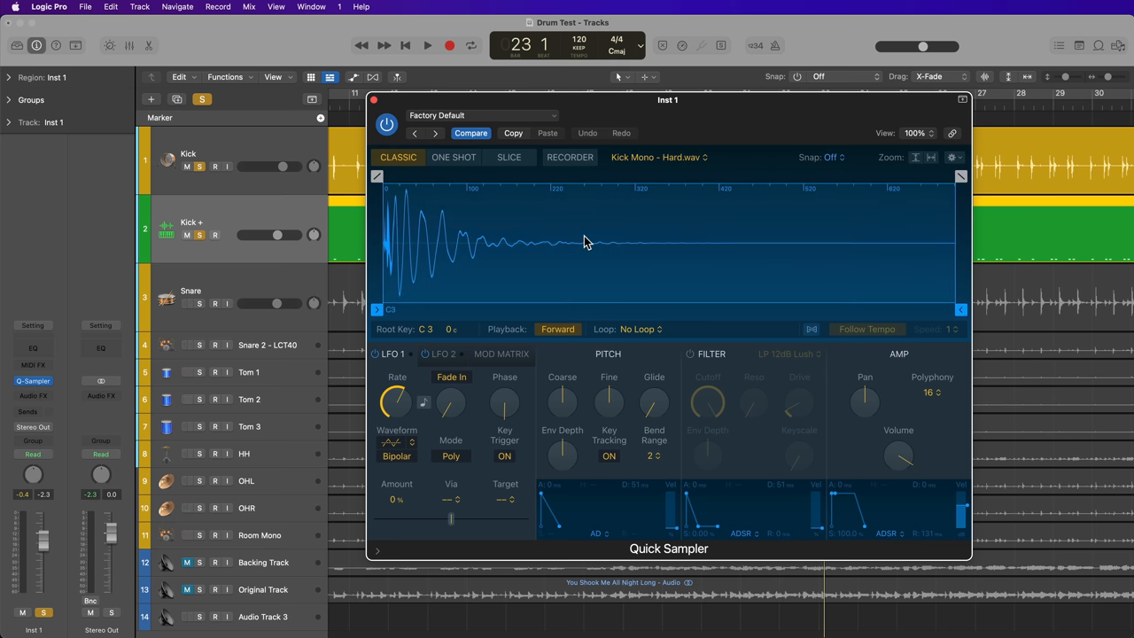
mouse_move(227, 226)
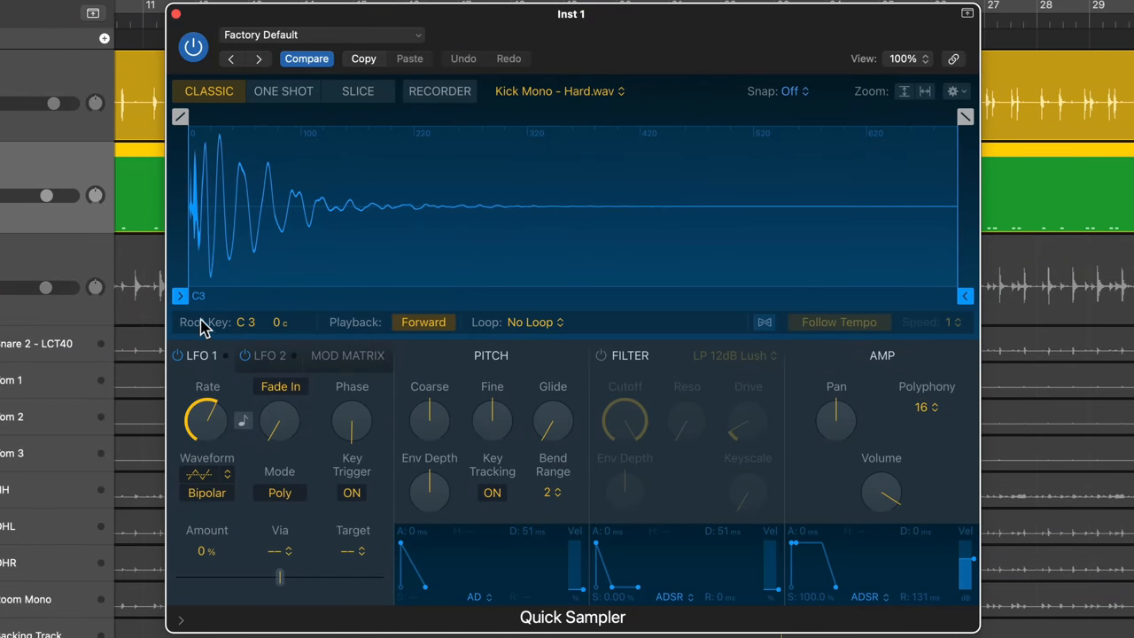
mouse_move(252, 335)
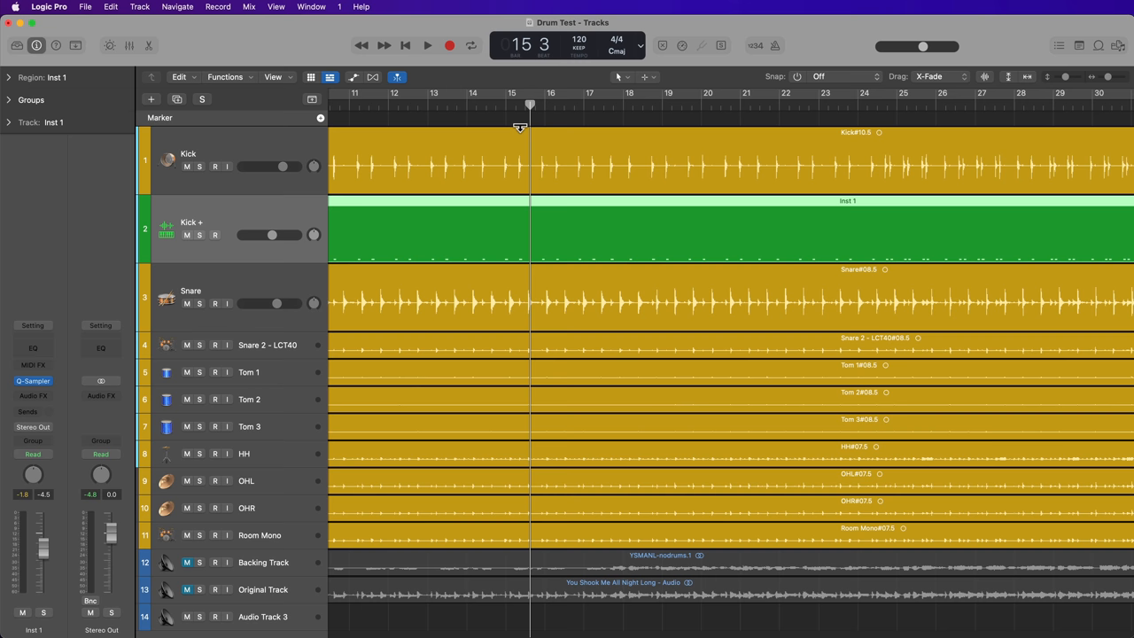
Play the drums to hear Kick and Kick + together after loading Kick Mono - Hard.wav
click(427, 46)
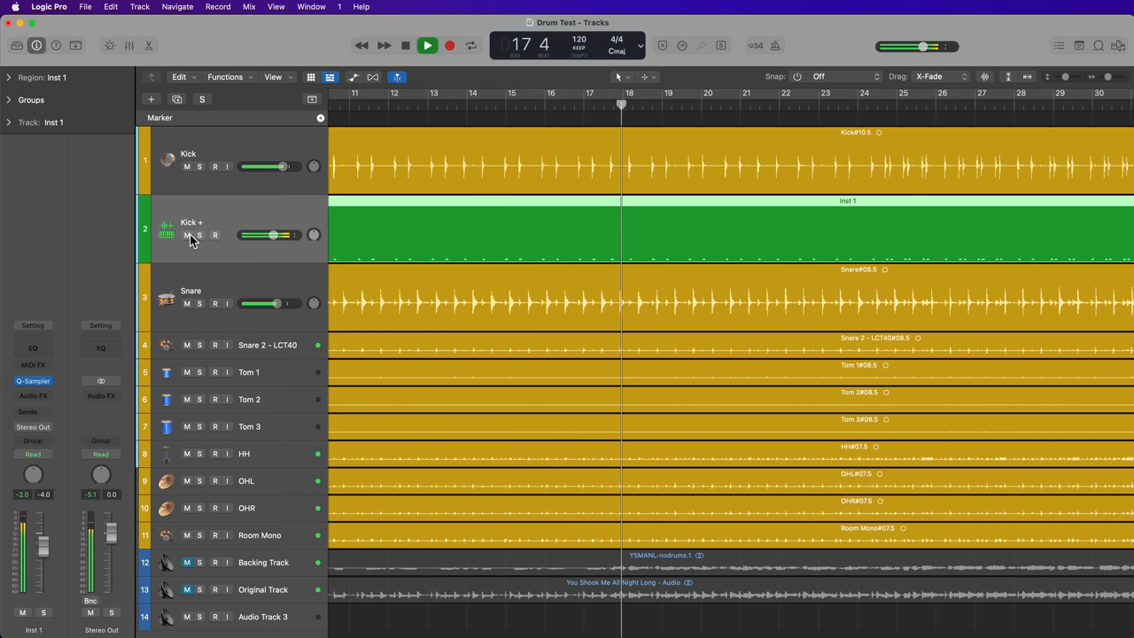
click(186, 234)
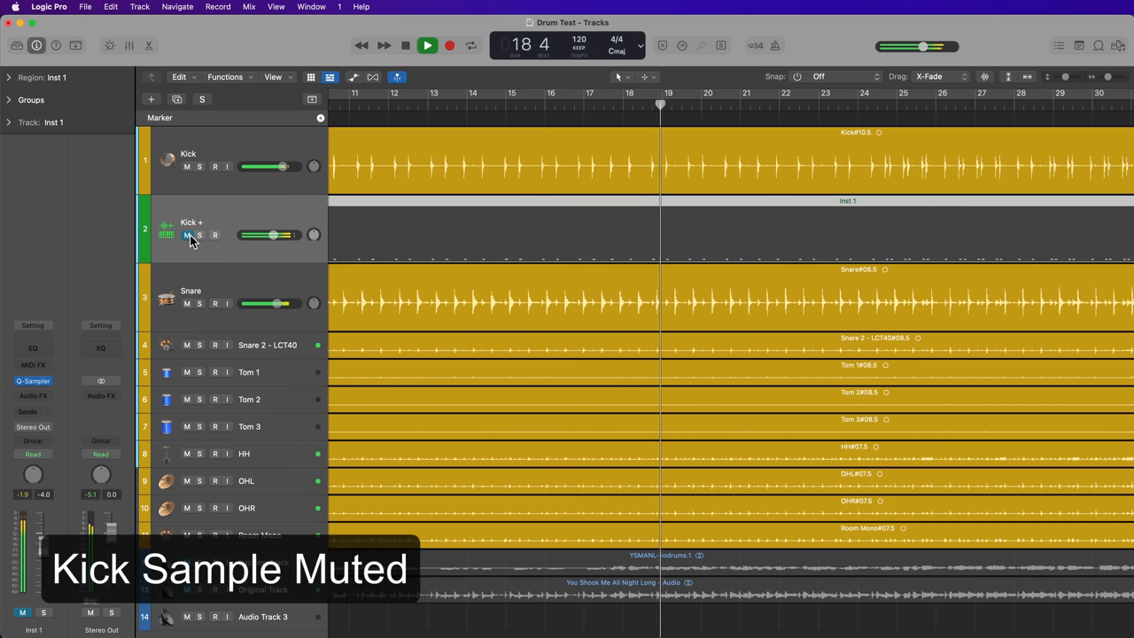
click(188, 234)
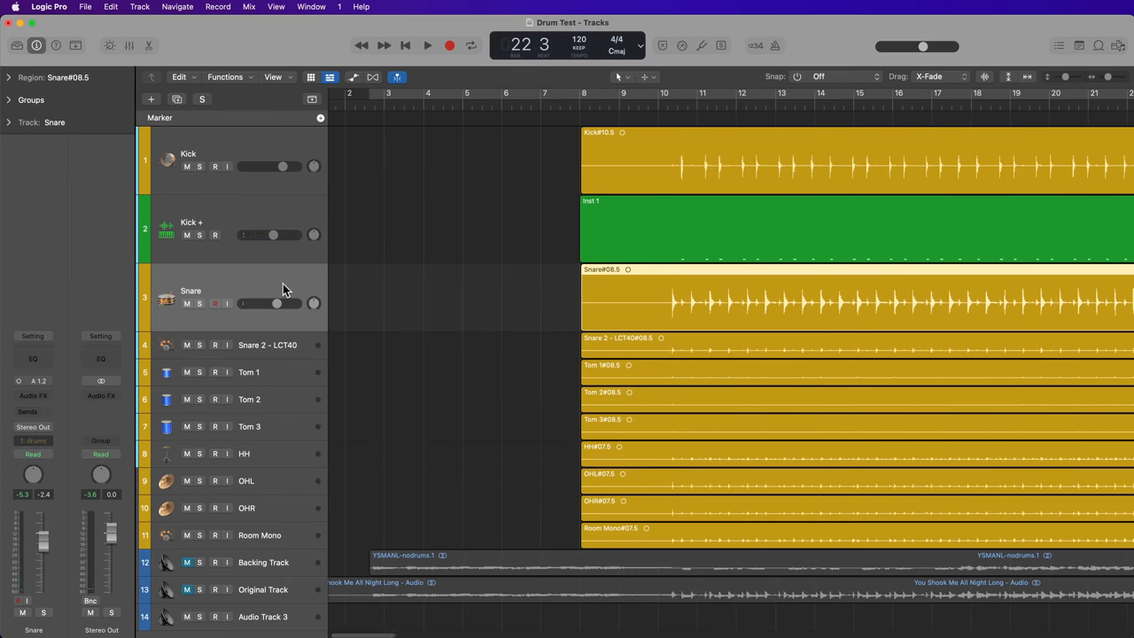
mouse_move(269, 293)
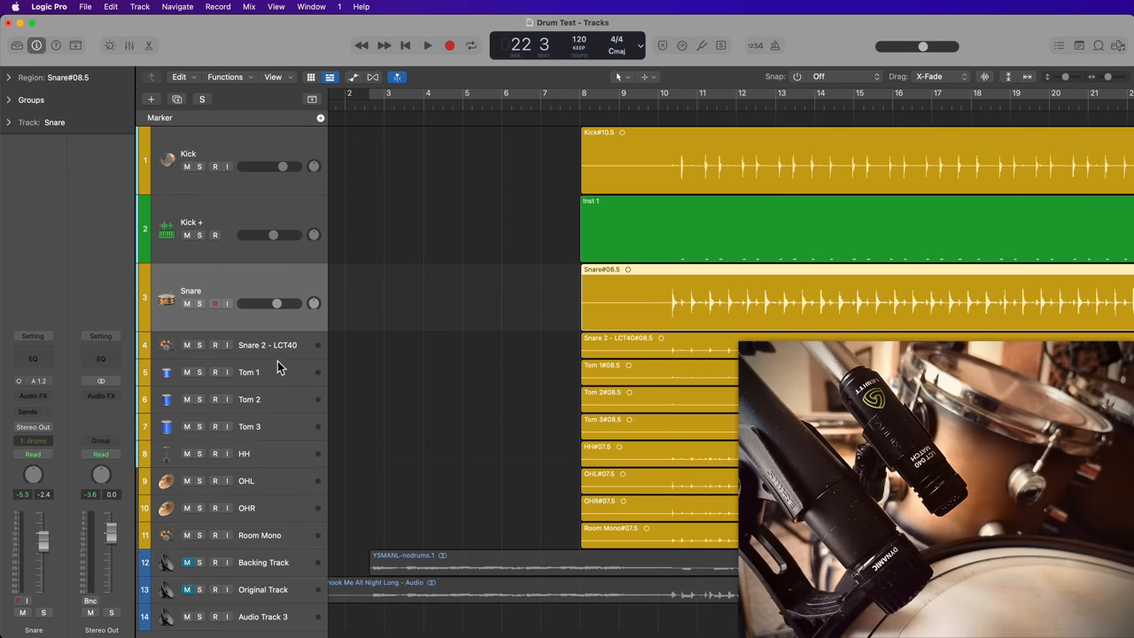
Enlarge the Snare and Snare 2 - LCT40 track rows, making Snare 2 - LCT40 active
click(267, 344)
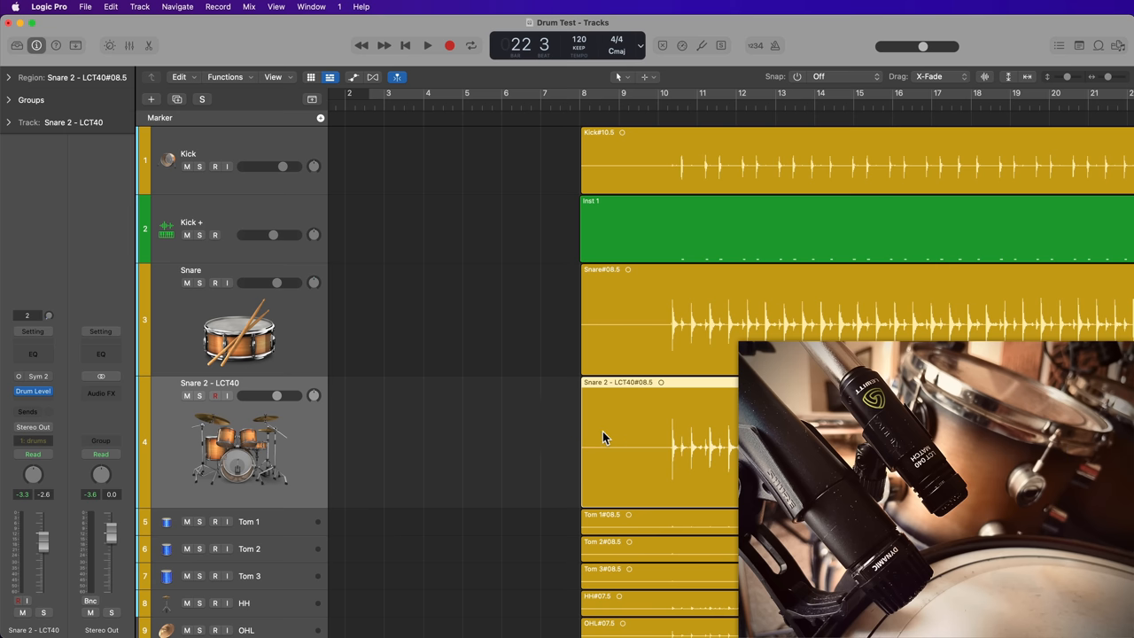
mouse_move(511, 434)
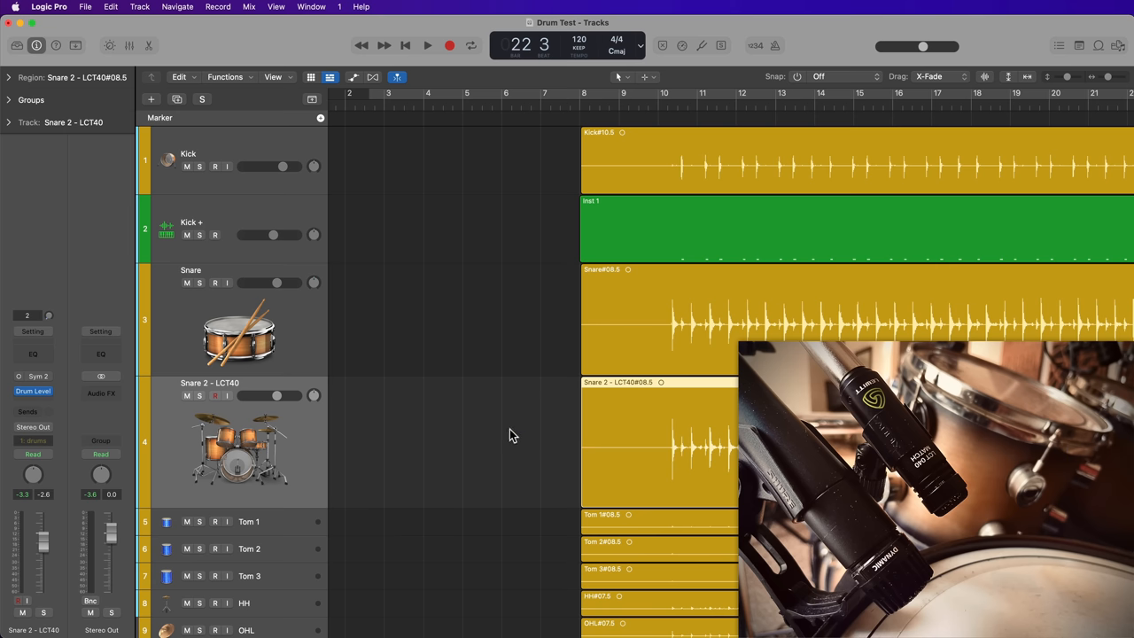
click(698, 104)
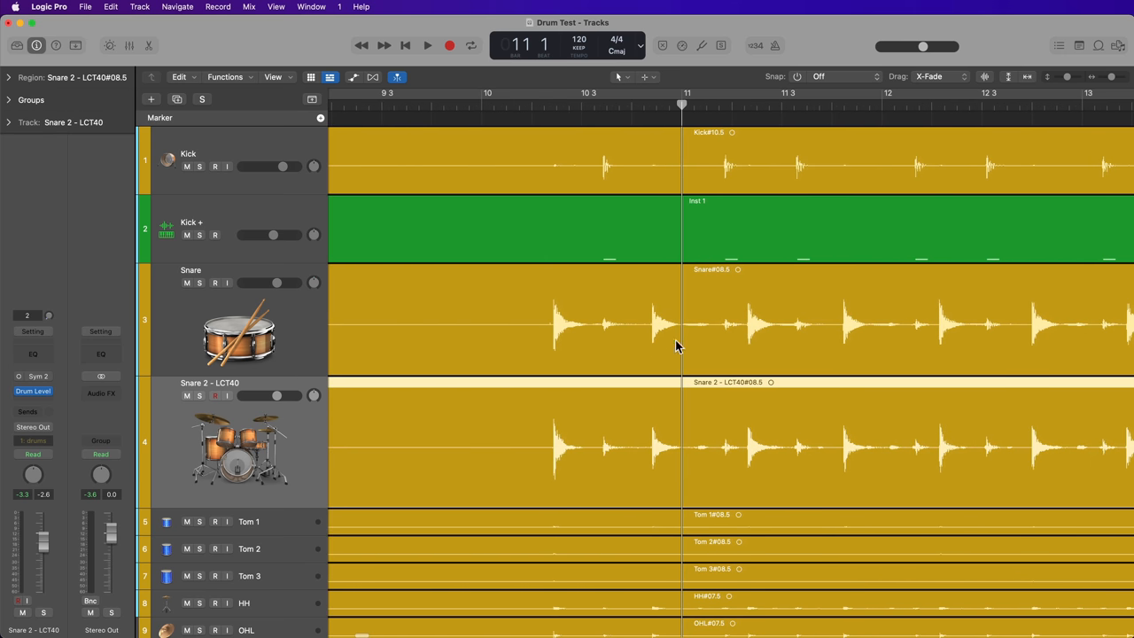
mouse_move(924, 394)
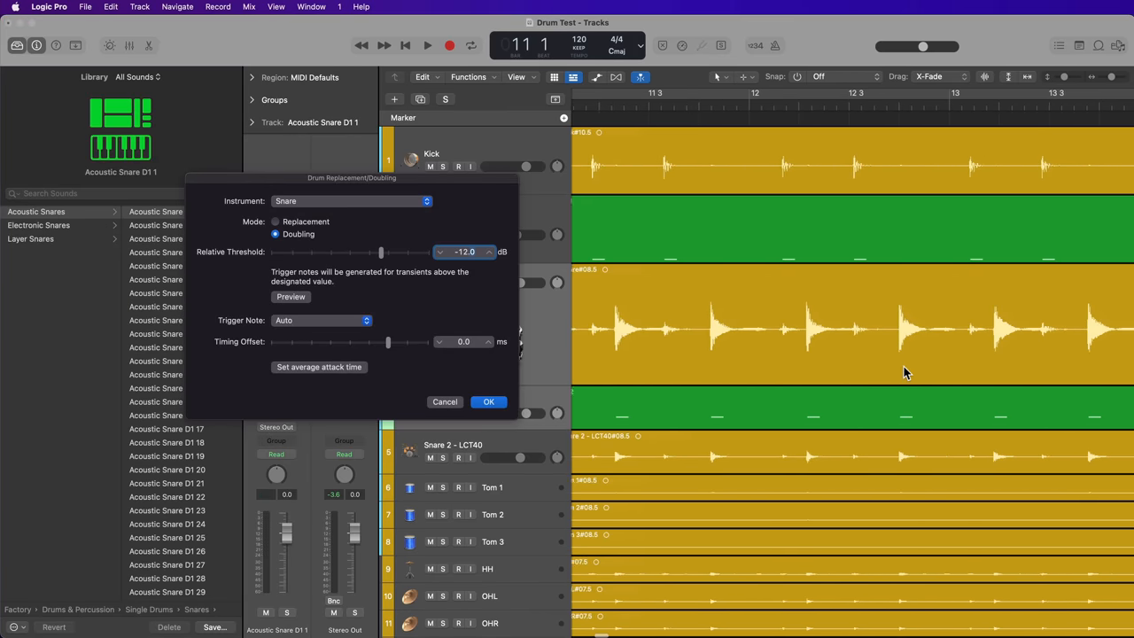
Preview the generated snare trigger notes and confirm with OK to create the Snare + track
scroll(right, 3)
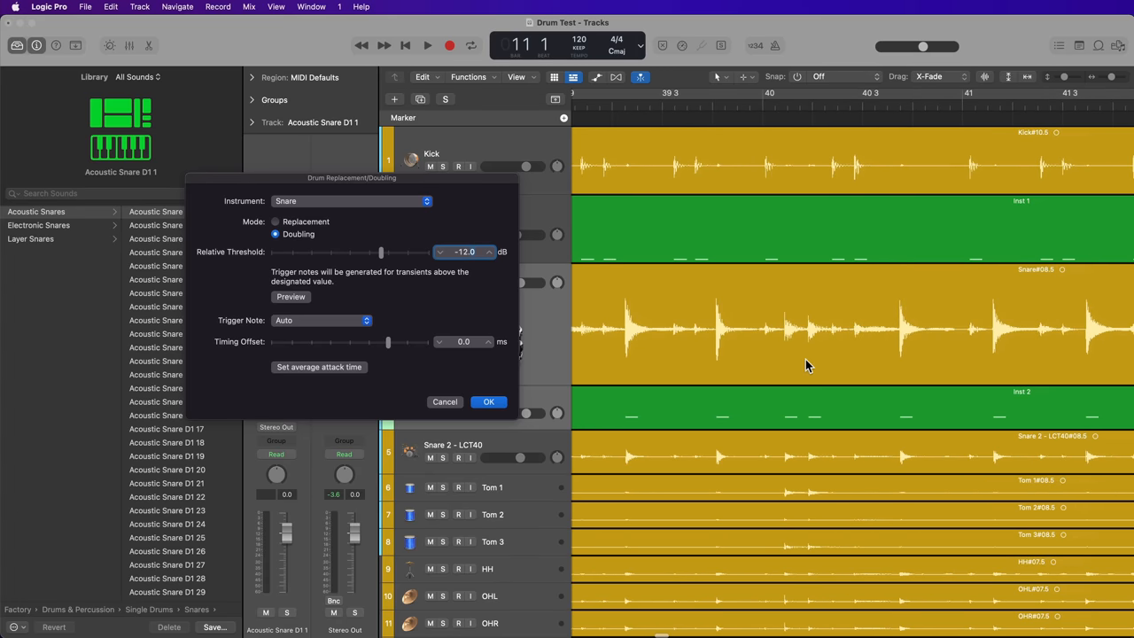
click(427, 46)
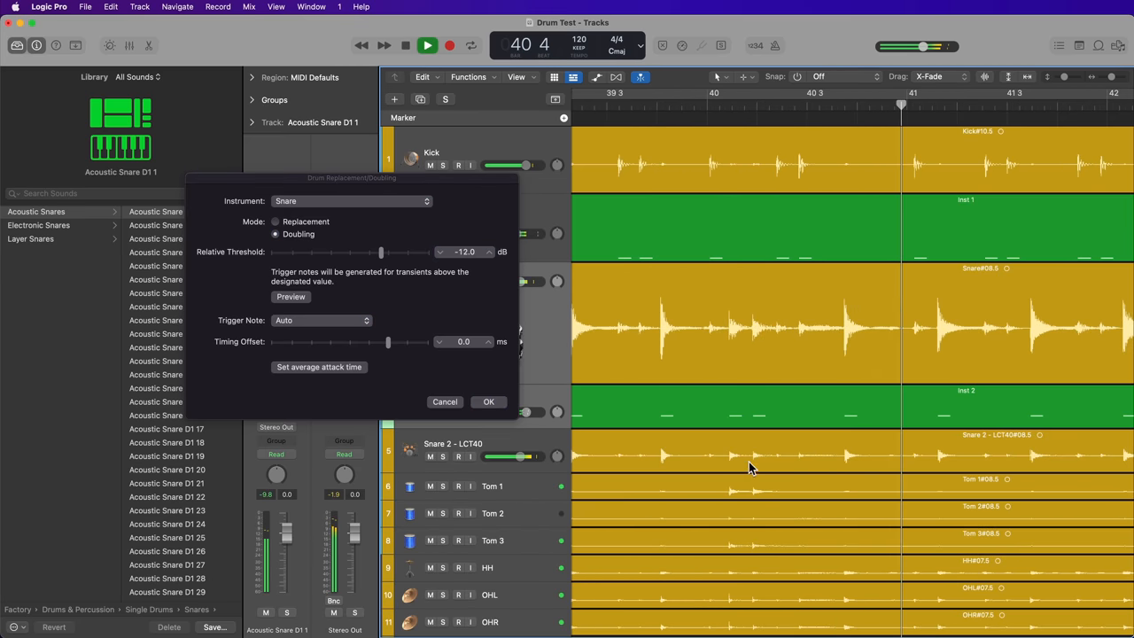
click(429, 46)
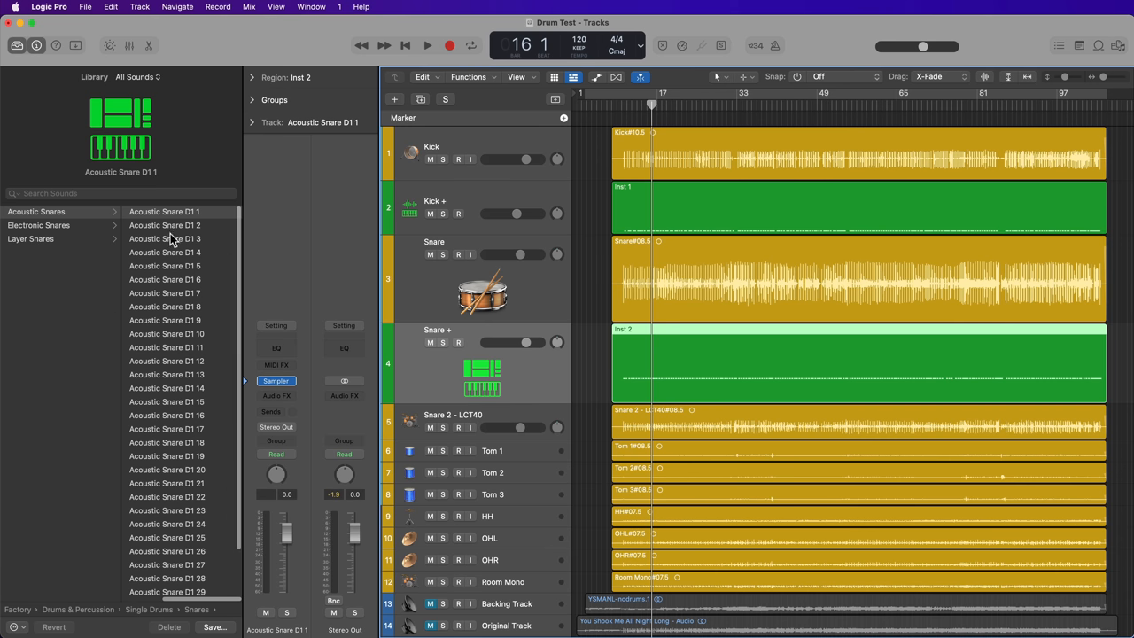
mouse_move(591, 365)
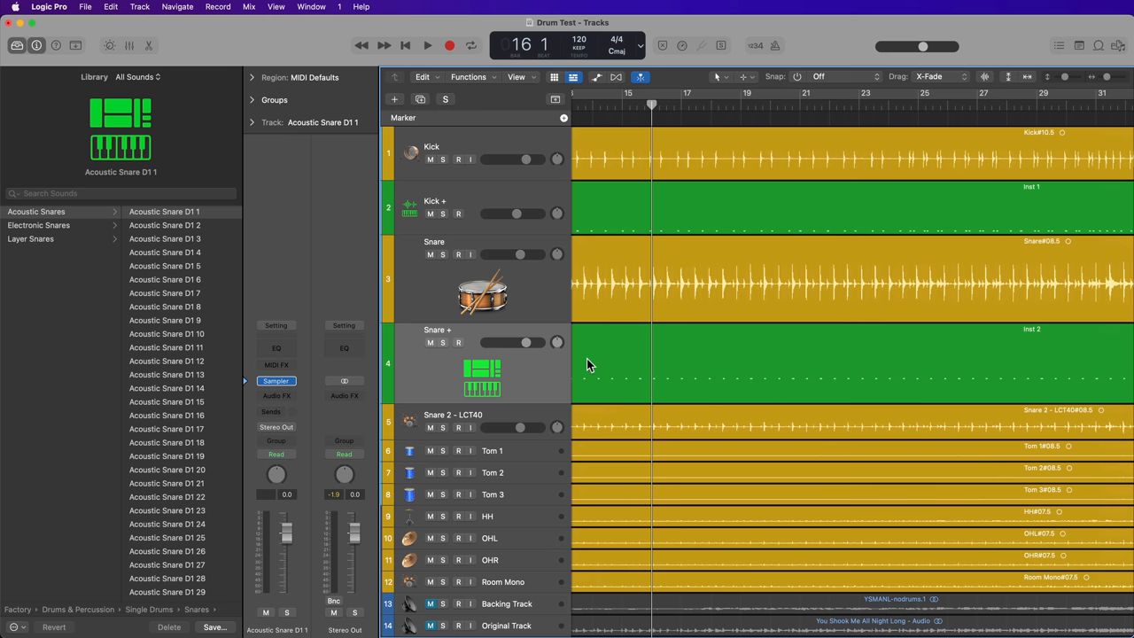
Raise all Snare + trigger notes to velocity 74 in the Piano Roll and play the song
click(428, 46)
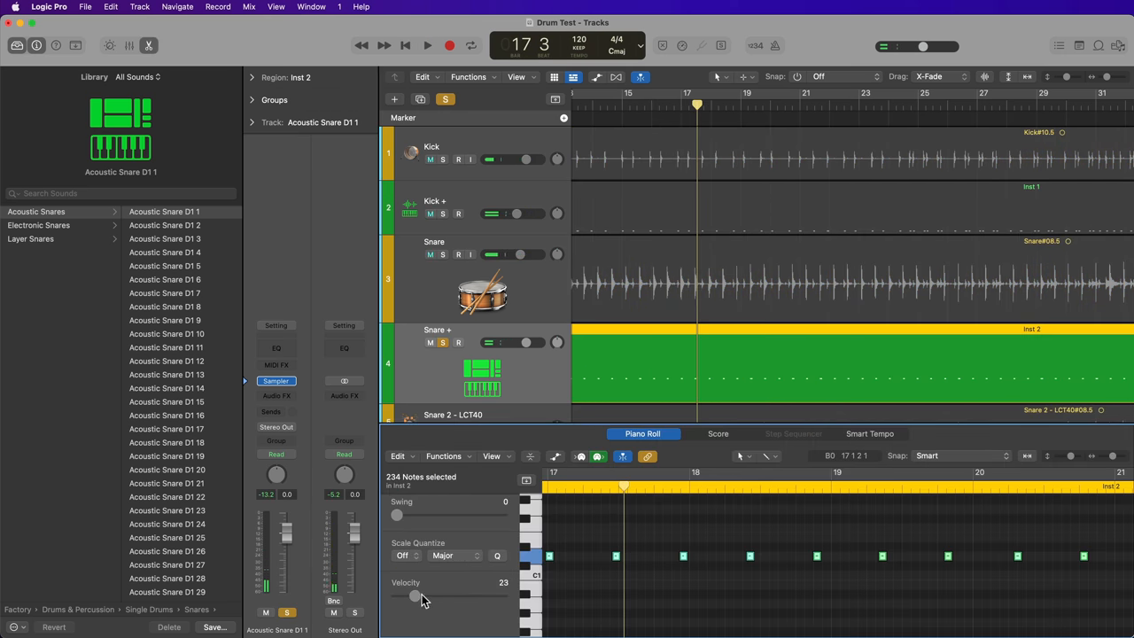
drag(415, 596, 457, 595)
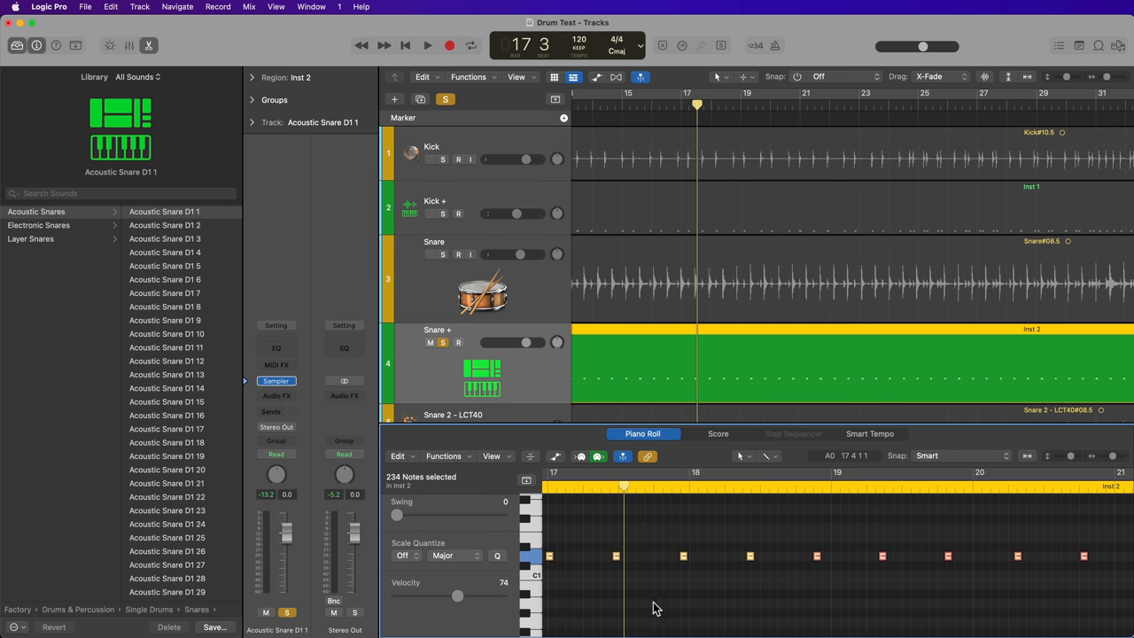
click(427, 46)
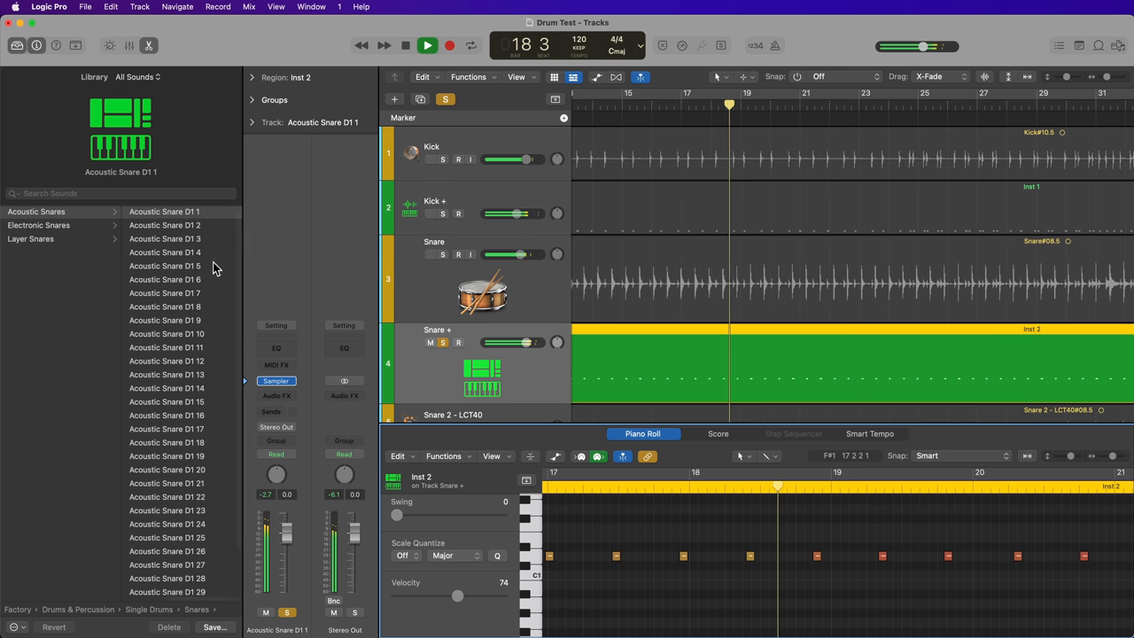
Audition acoustic snare patches and make Acoustic Snare 01.4 the Snare + sound
click(163, 225)
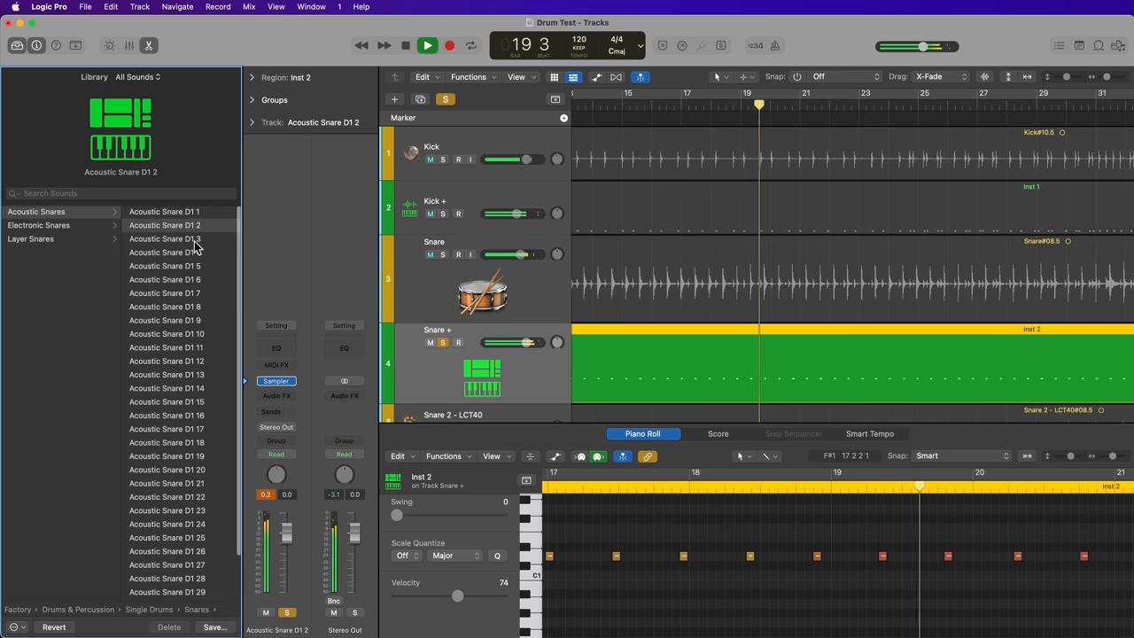
click(163, 252)
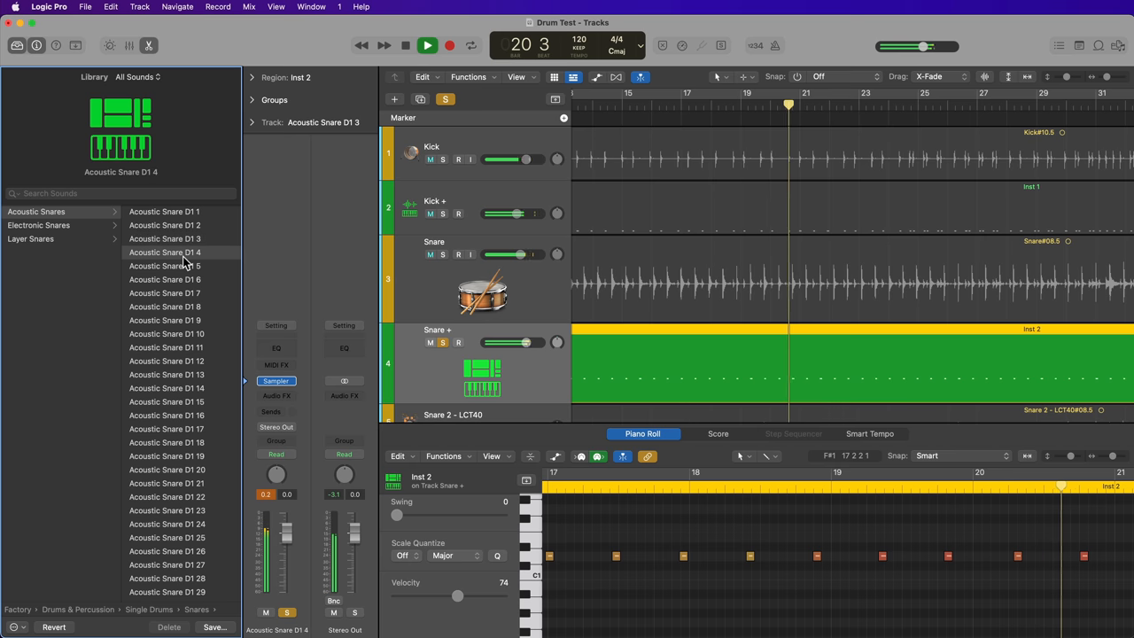
click(404, 46)
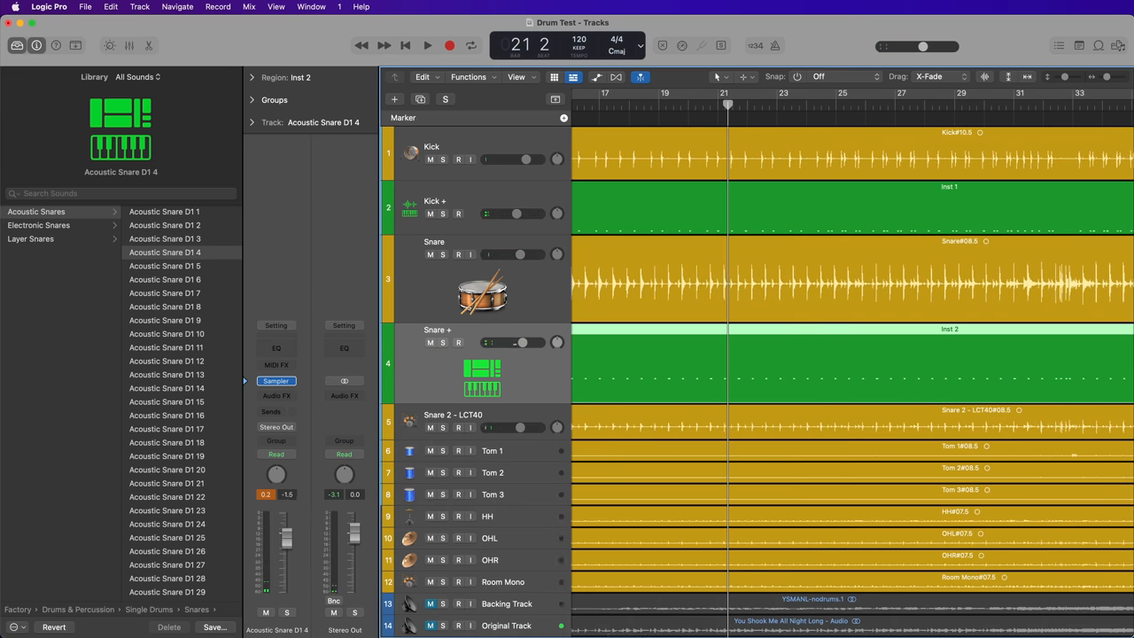
Play the drums, muting and unmuting Snare + to compare with and without the sample
click(429, 46)
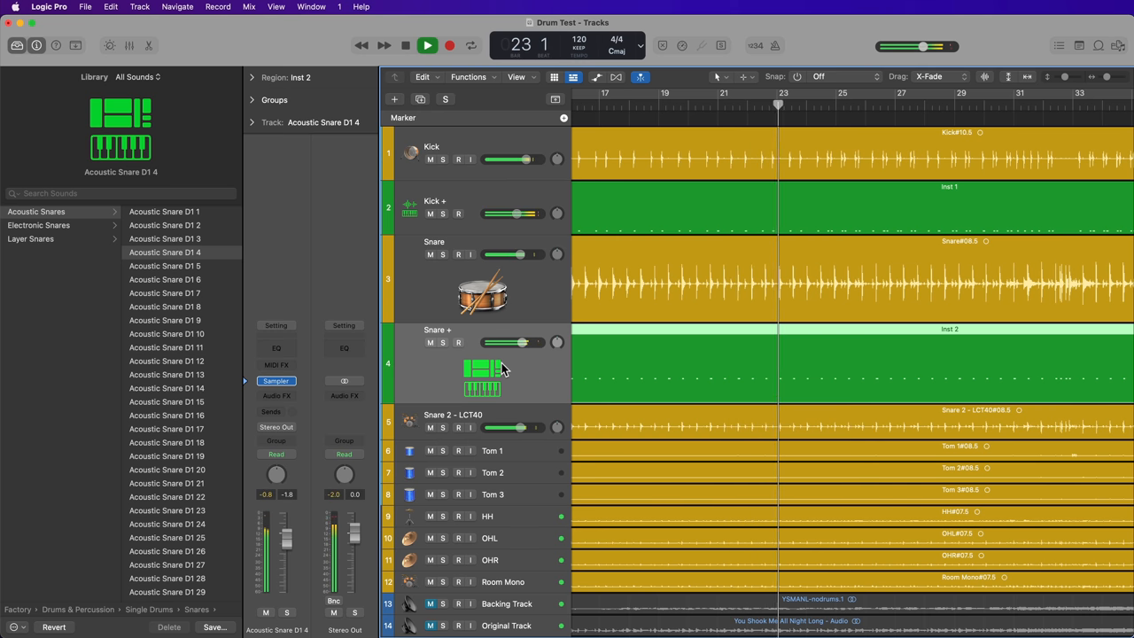
click(431, 342)
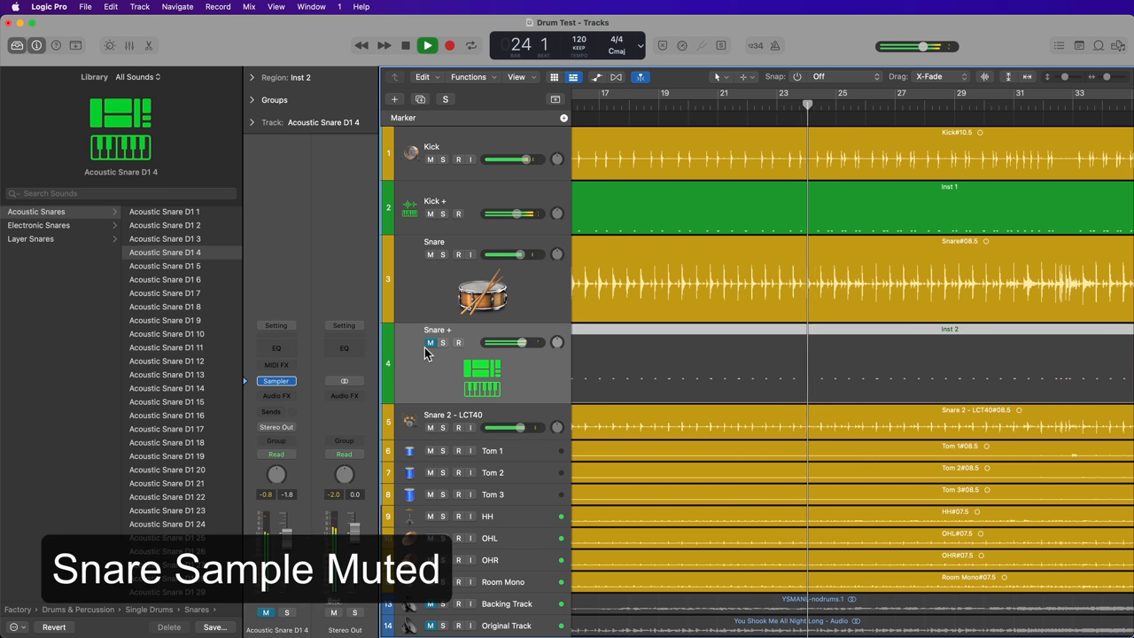
click(428, 343)
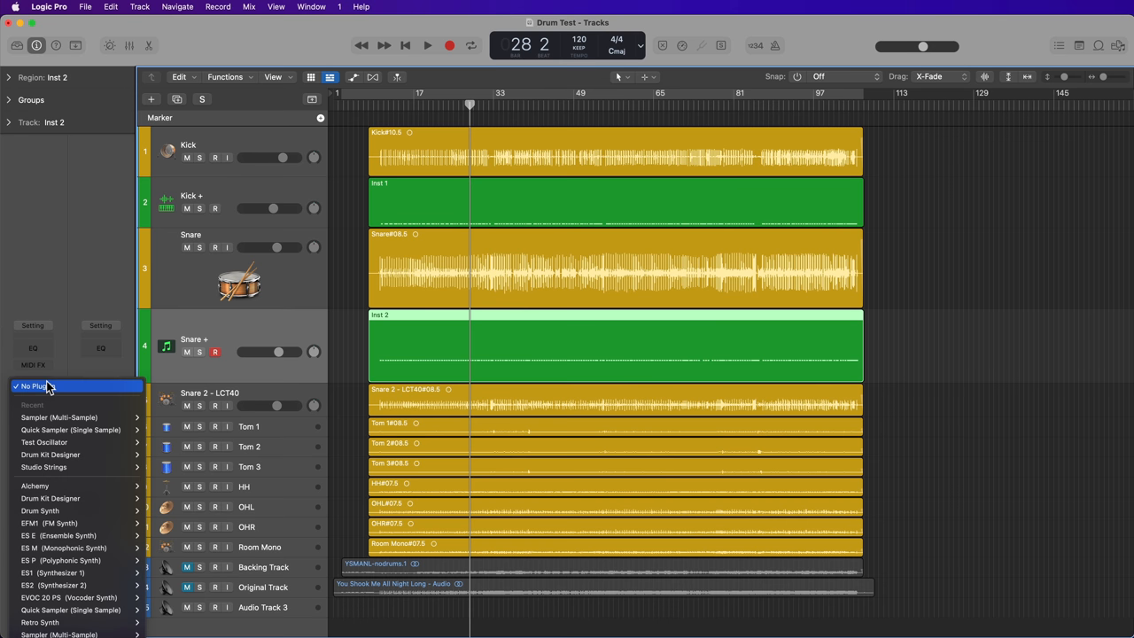
mouse_move(138, 609)
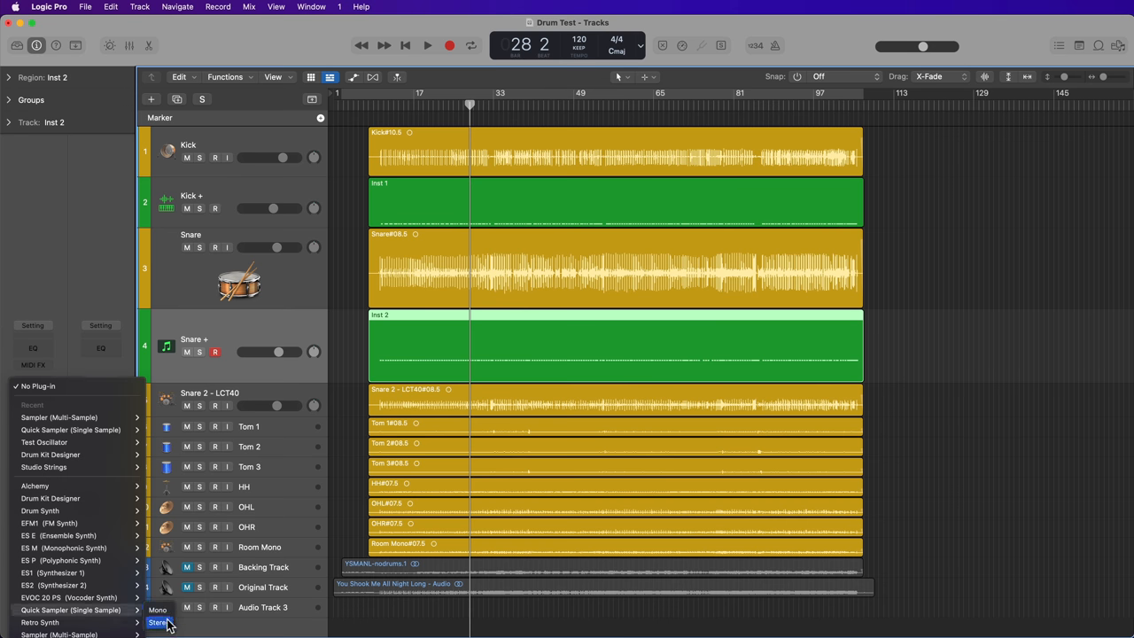
Load a mono Quick Sampler single-sample snare on Snare + and fade out its tail
click(158, 624)
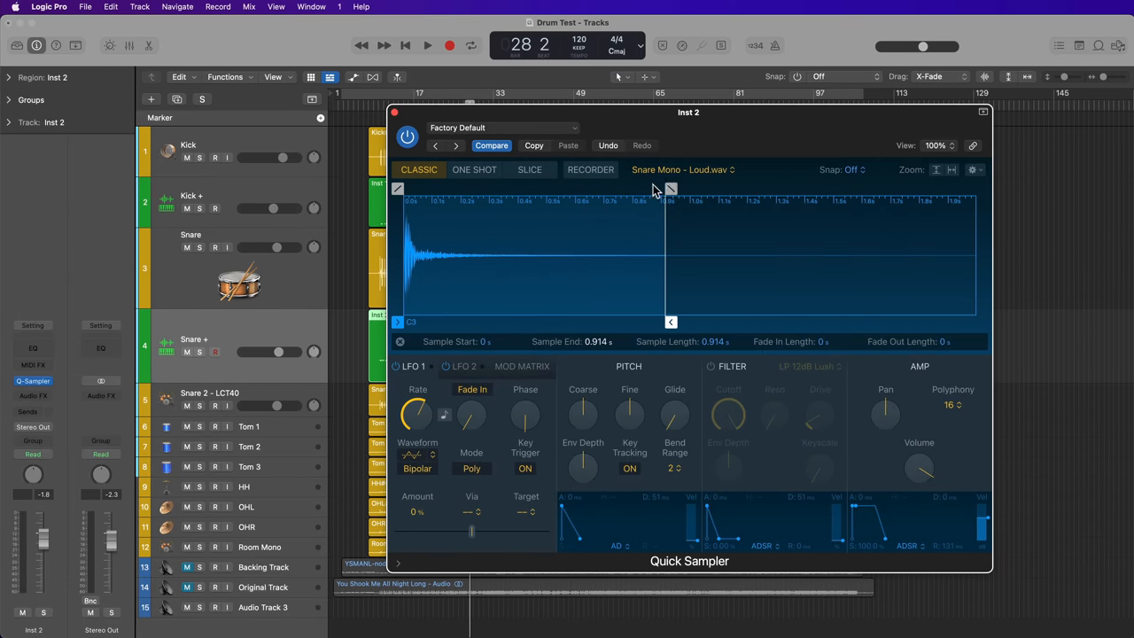
drag(670, 190, 504, 189)
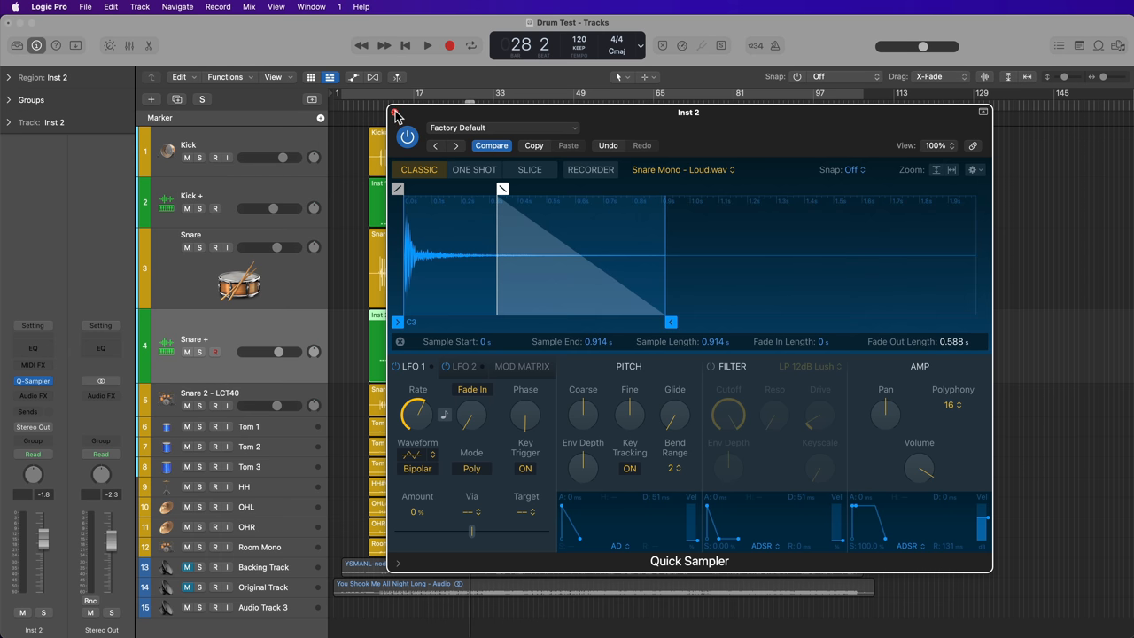
click(397, 115)
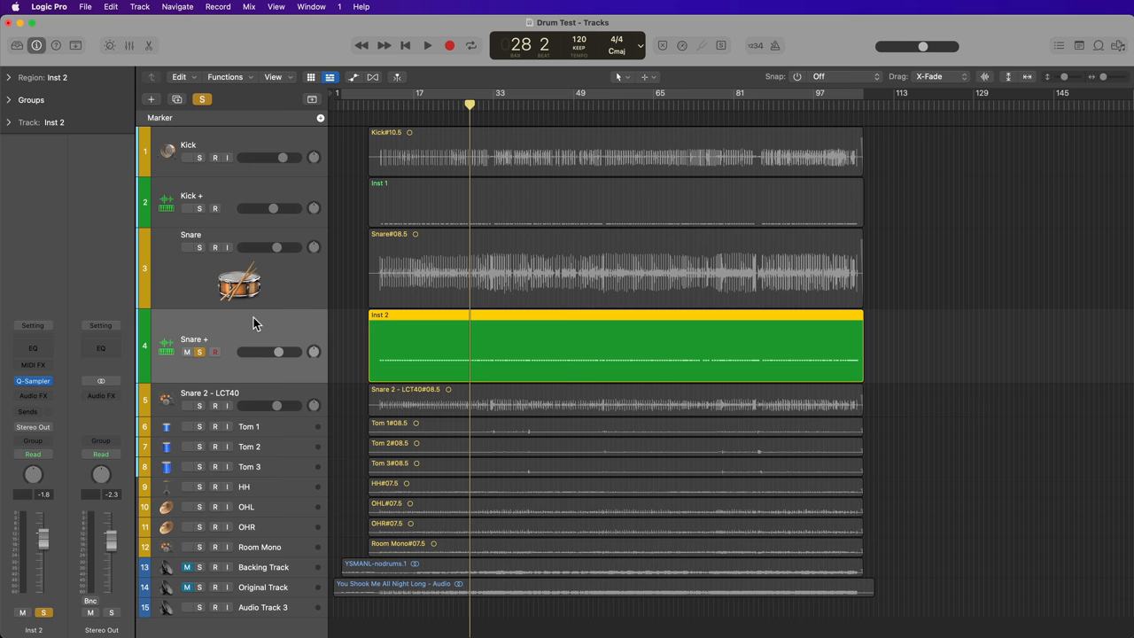
Set the Snare + sample to One Shot, extend it to 1.738 s with a 0.562 s fade-out
click(427, 46)
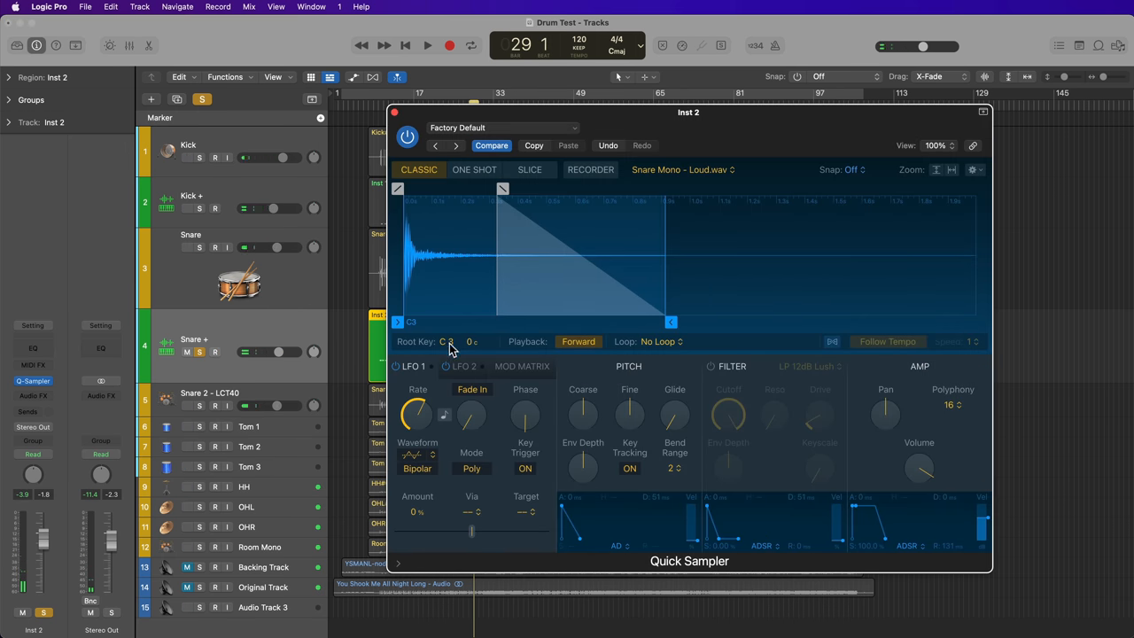
drag(447, 340, 447, 319)
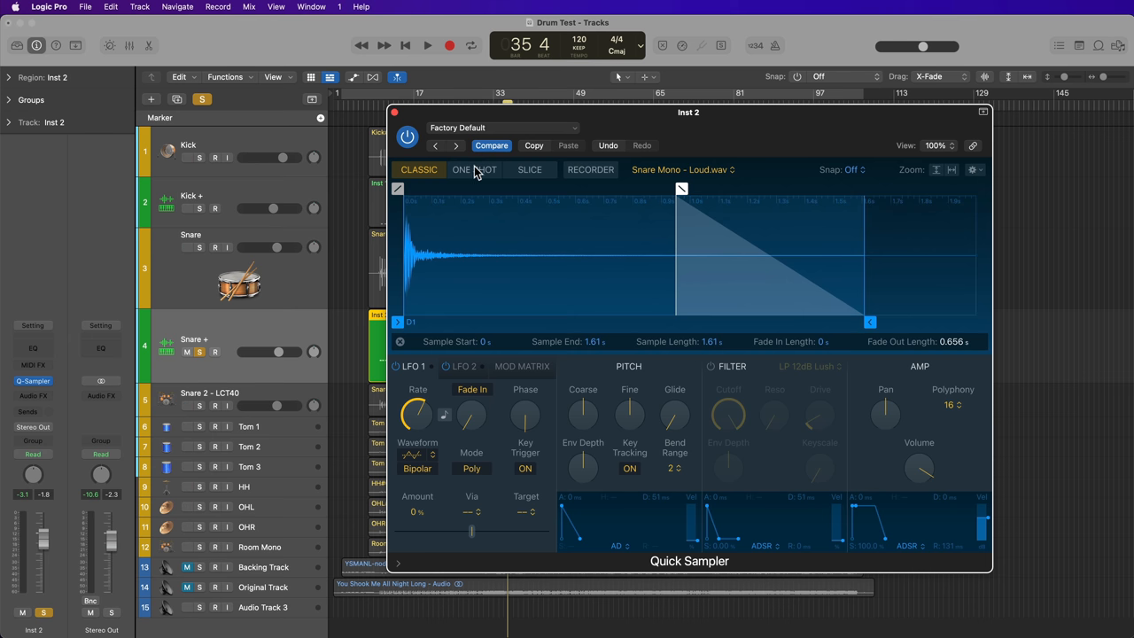
click(475, 170)
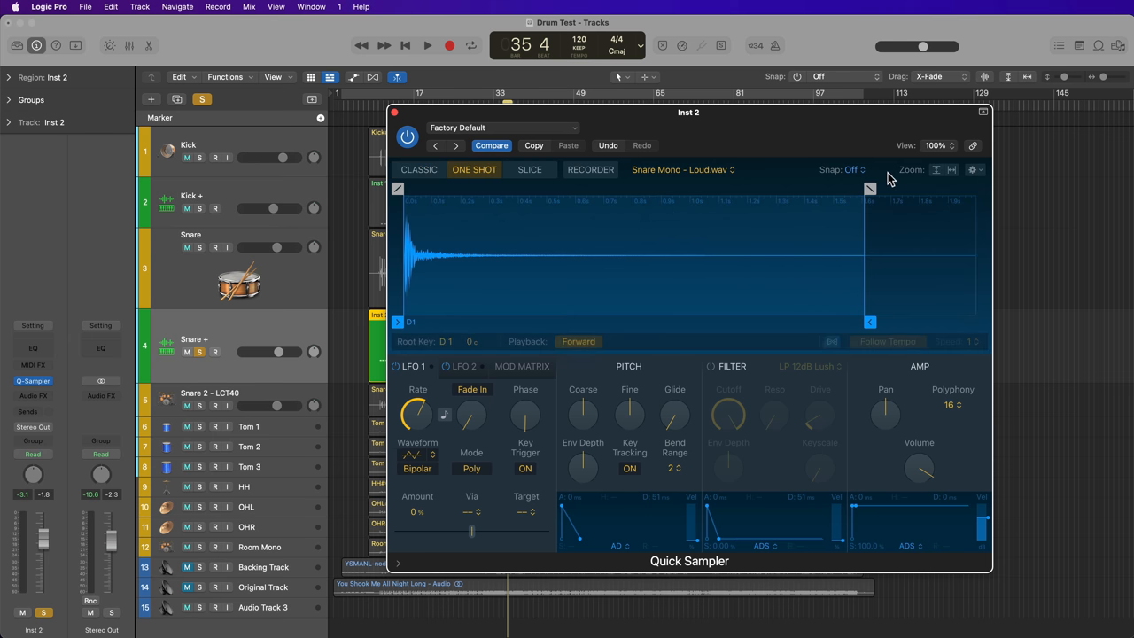
drag(871, 187, 907, 188)
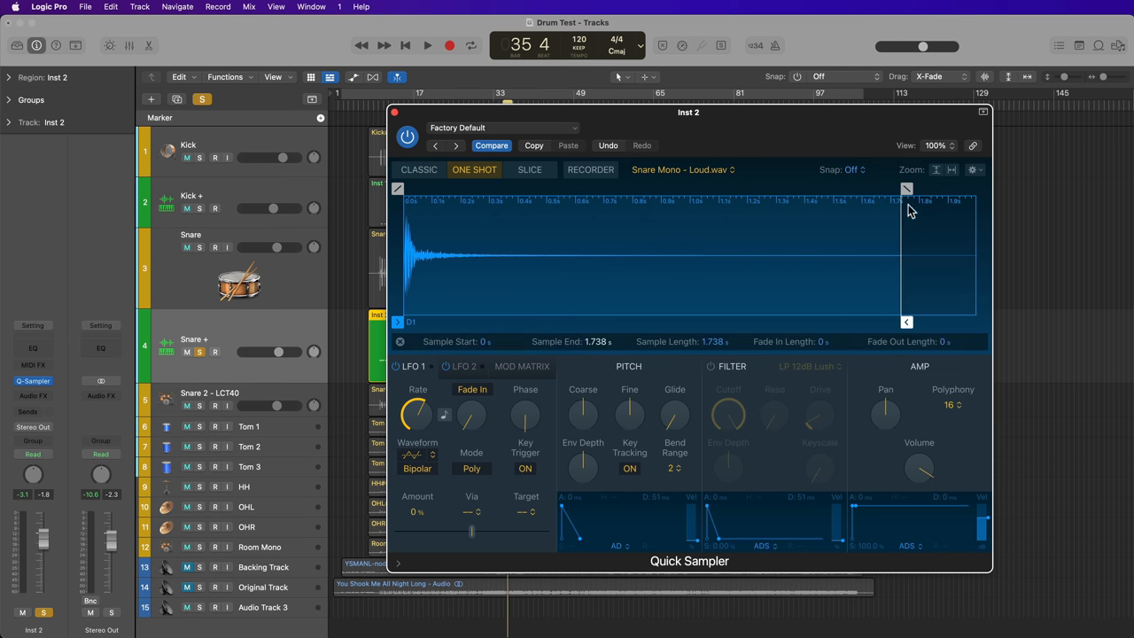
drag(906, 188, 744, 188)
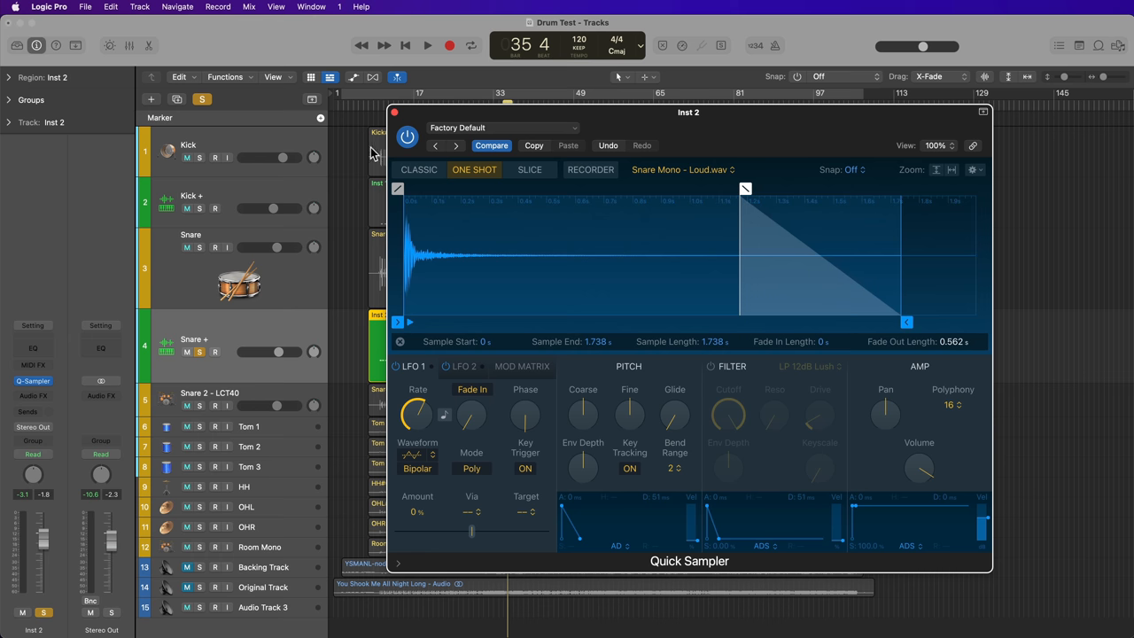
click(429, 46)
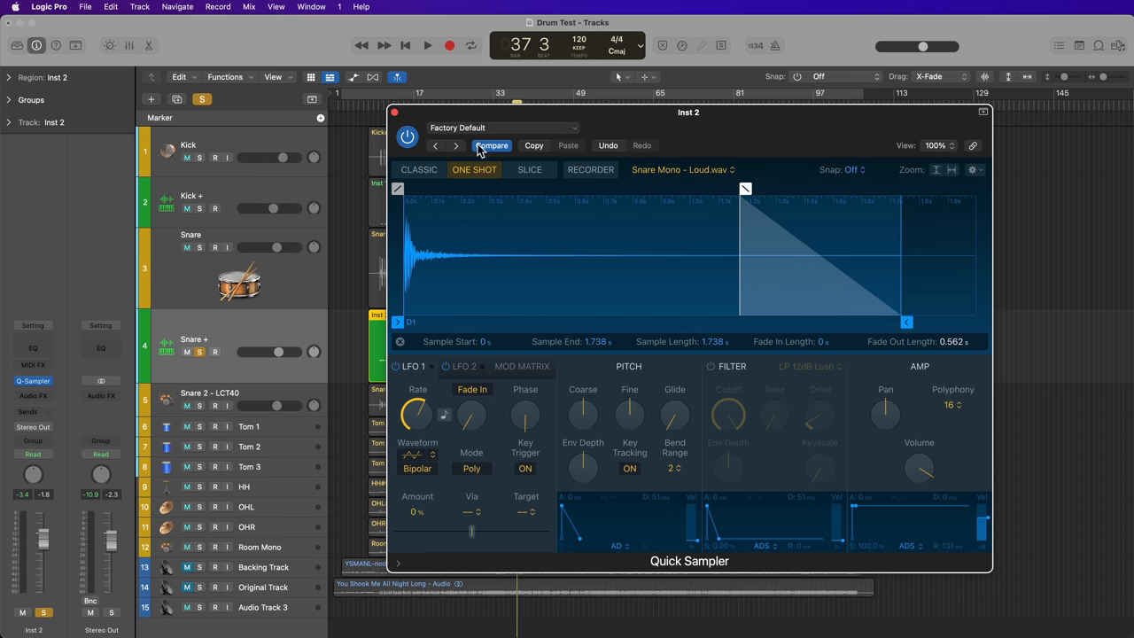
click(393, 111)
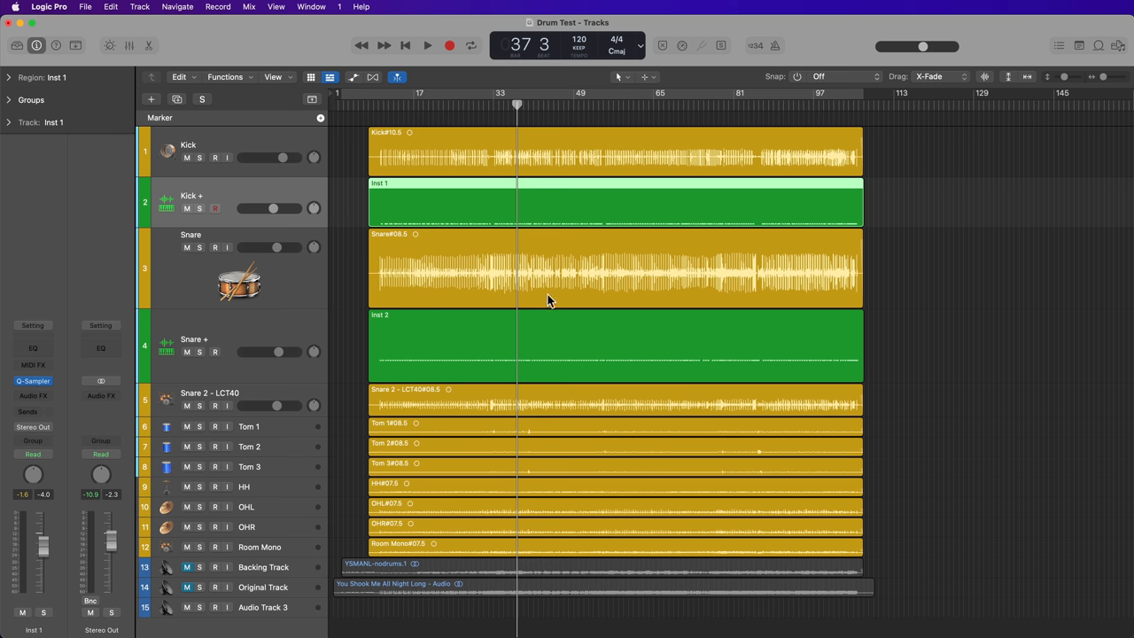
Show the mixer with channel strips for every track
click(429, 46)
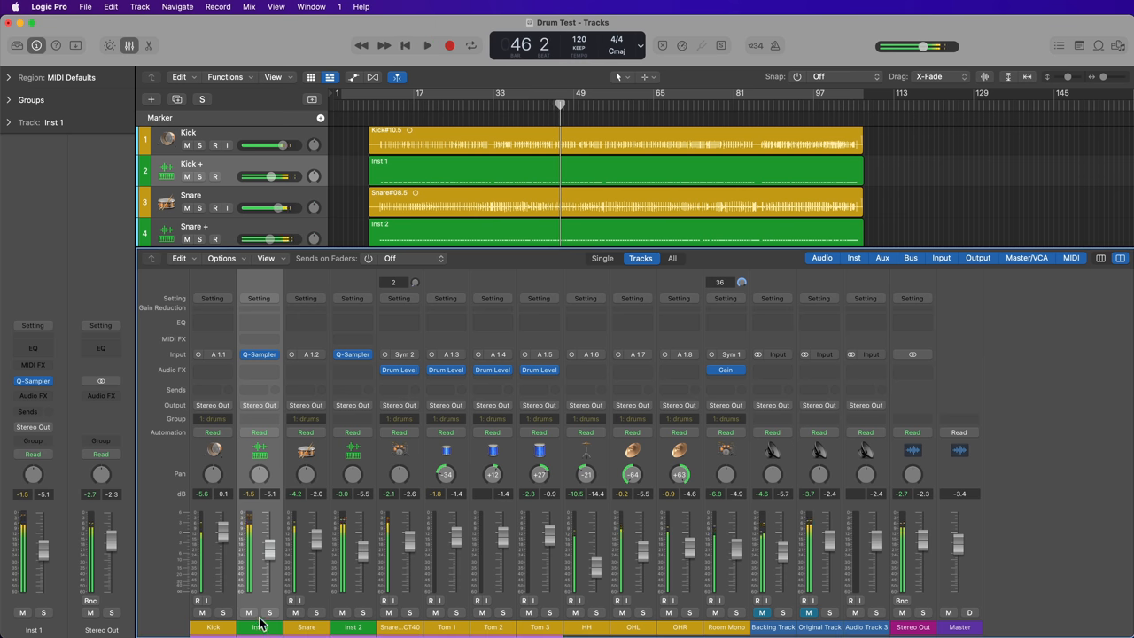
Play from bar 23 and reopen the mixer to hear the blended sample tracks
click(427, 46)
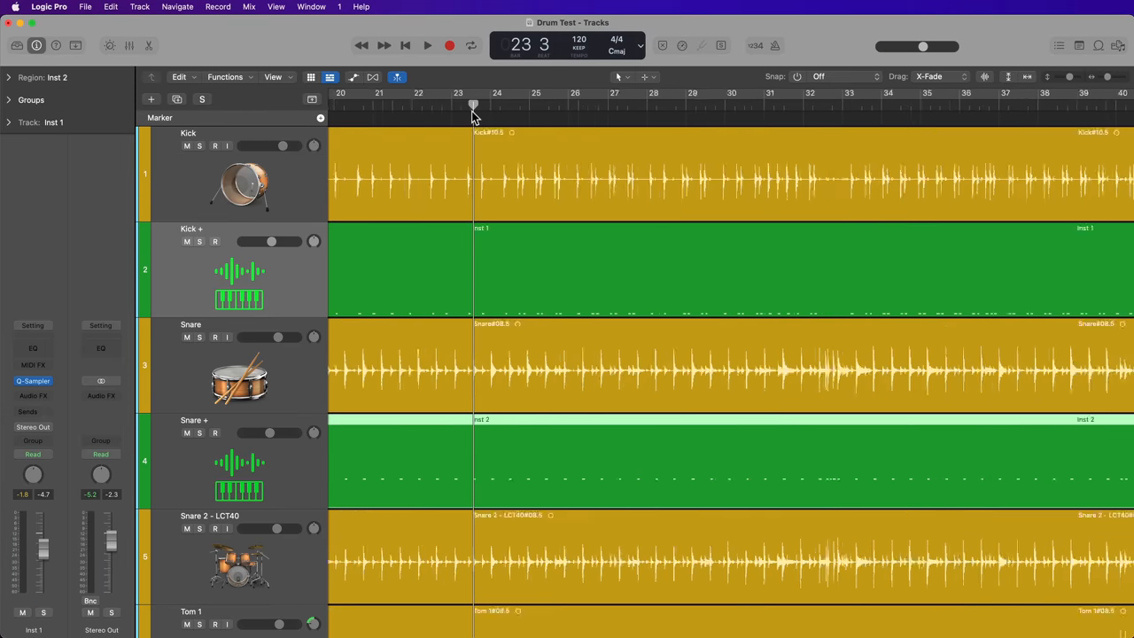
click(428, 46)
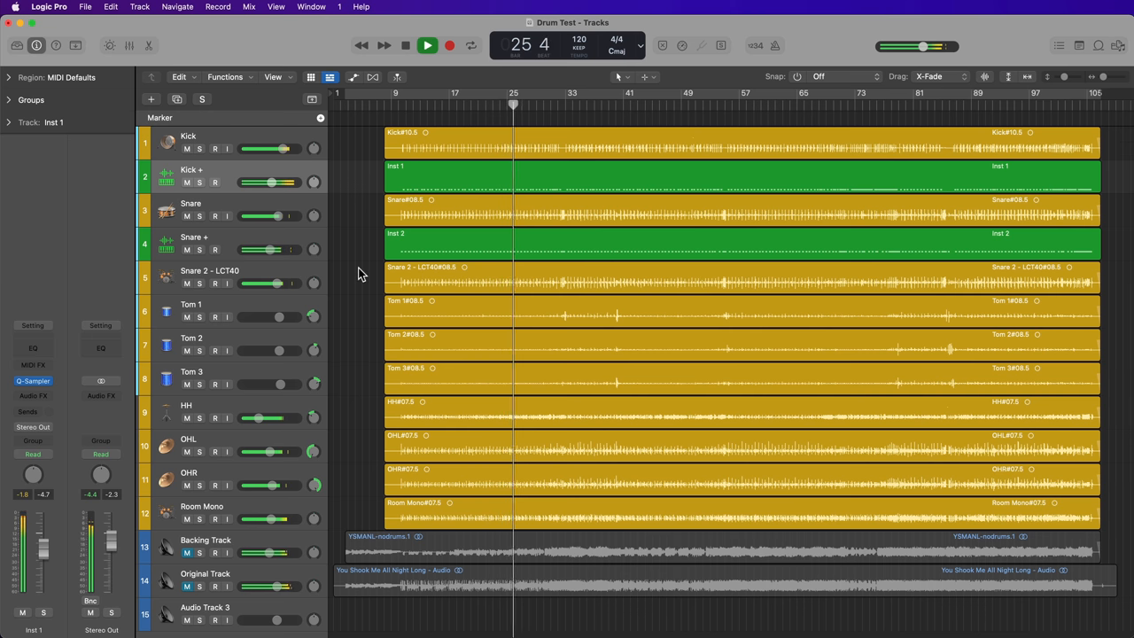
click(127, 46)
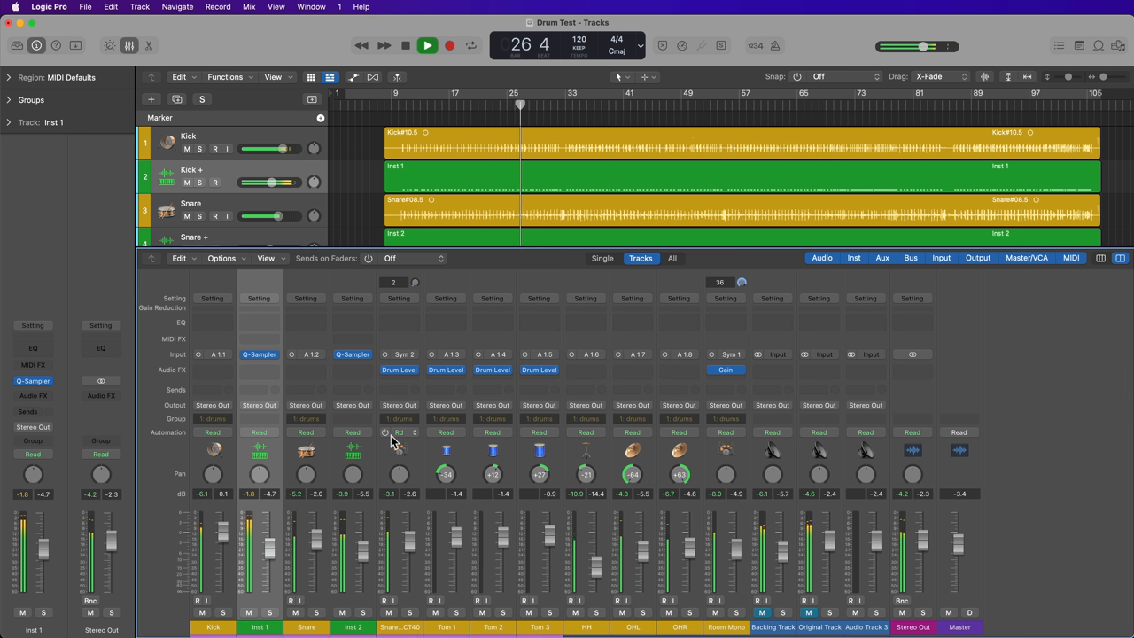
click(427, 47)
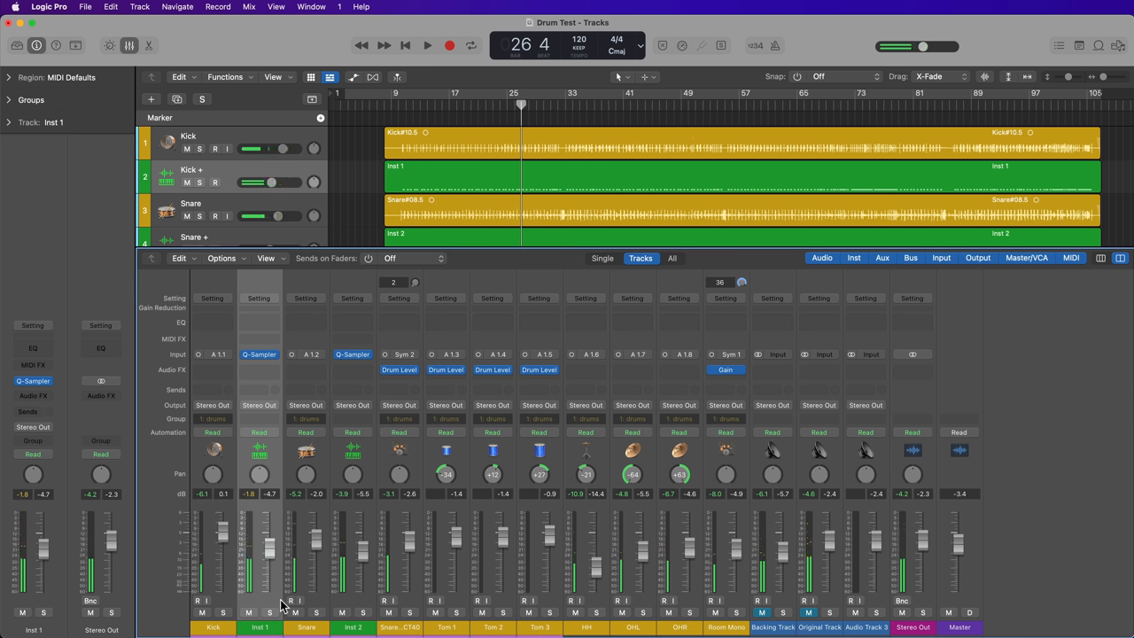